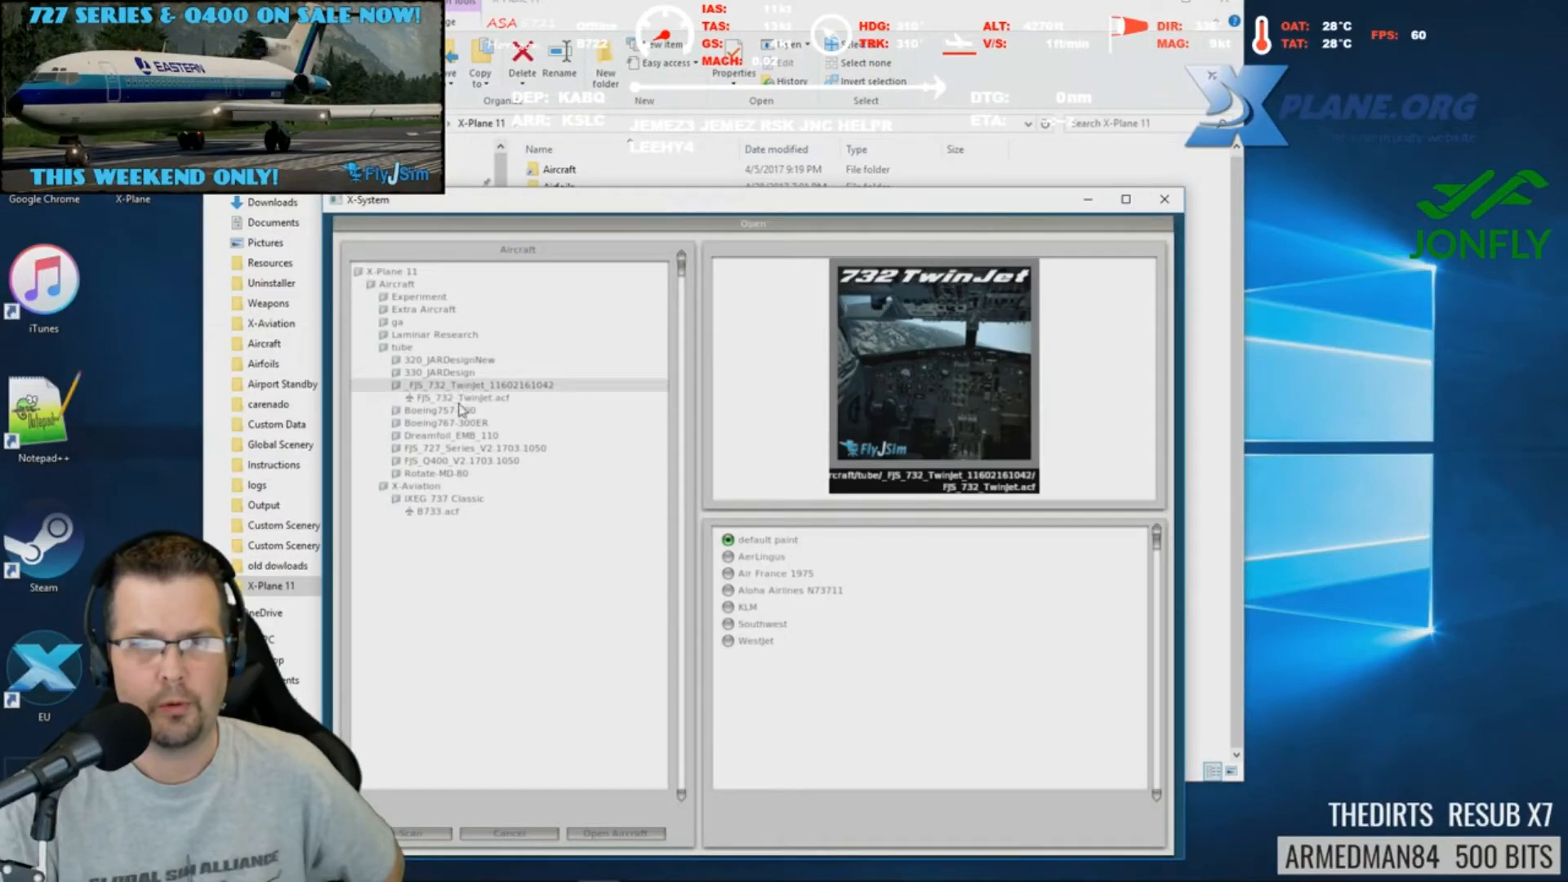
# Open FJS_732_Twinjet.acf from Aircraft > tube
pyautogui.click(462, 397)
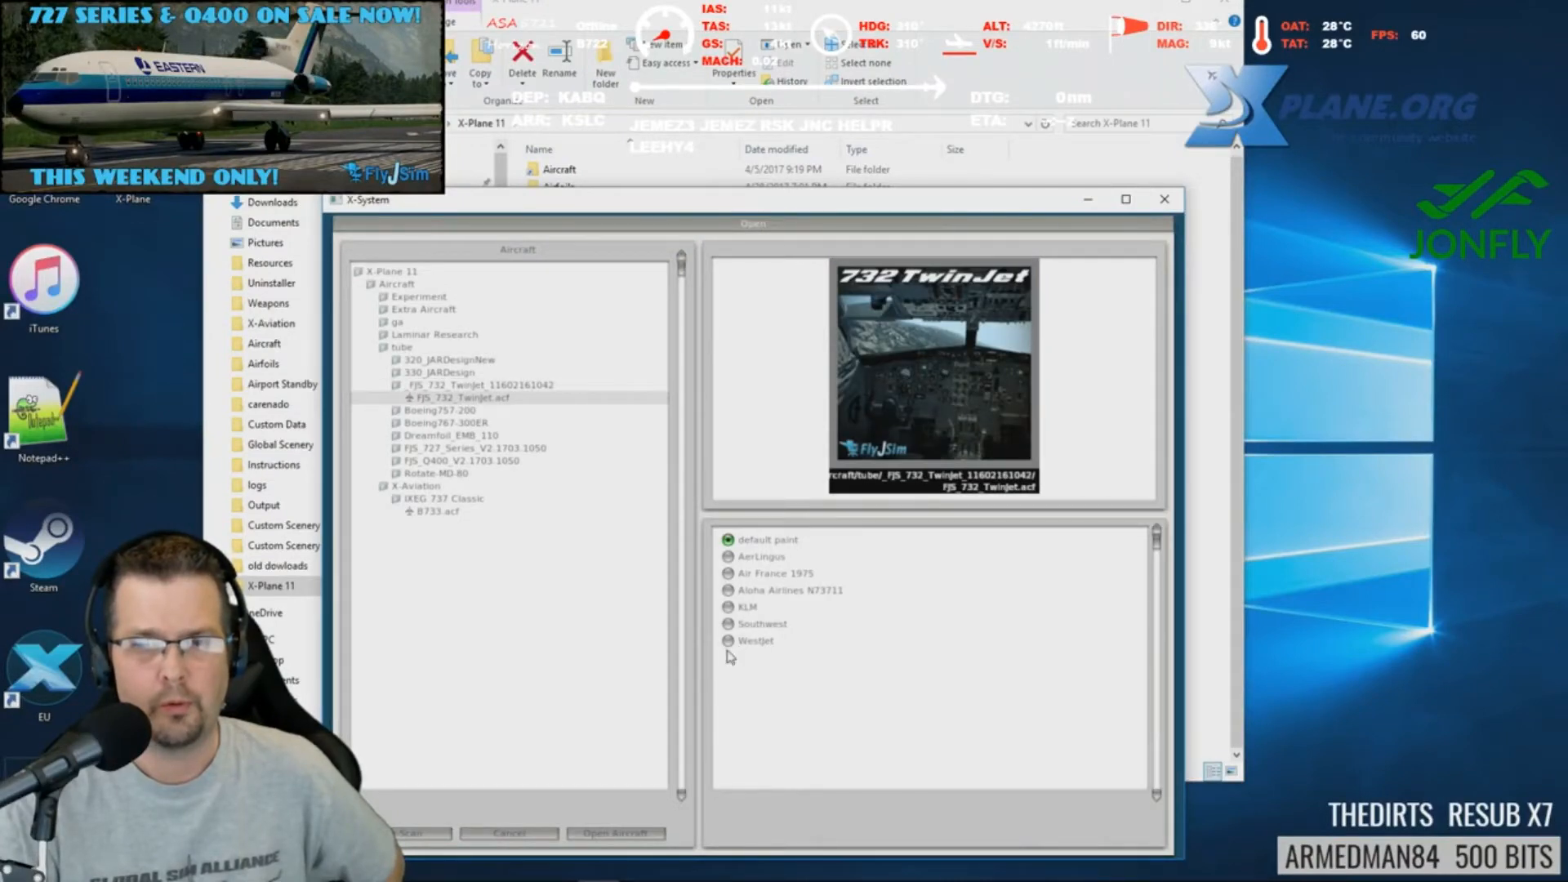
pyautogui.click(615, 833)
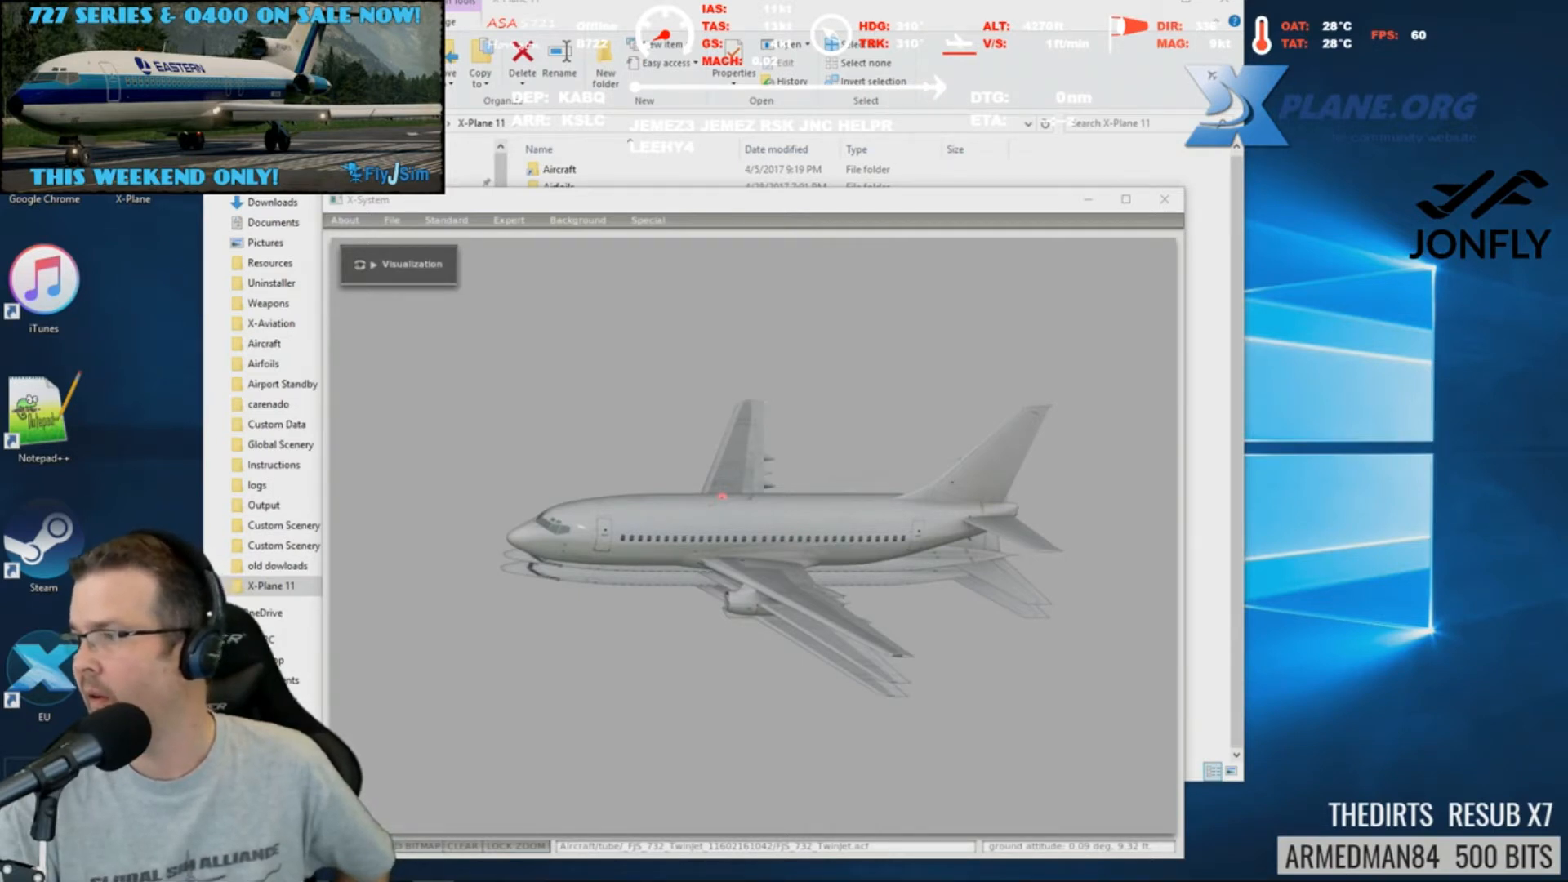
pyautogui.moveTo(1355, 387)
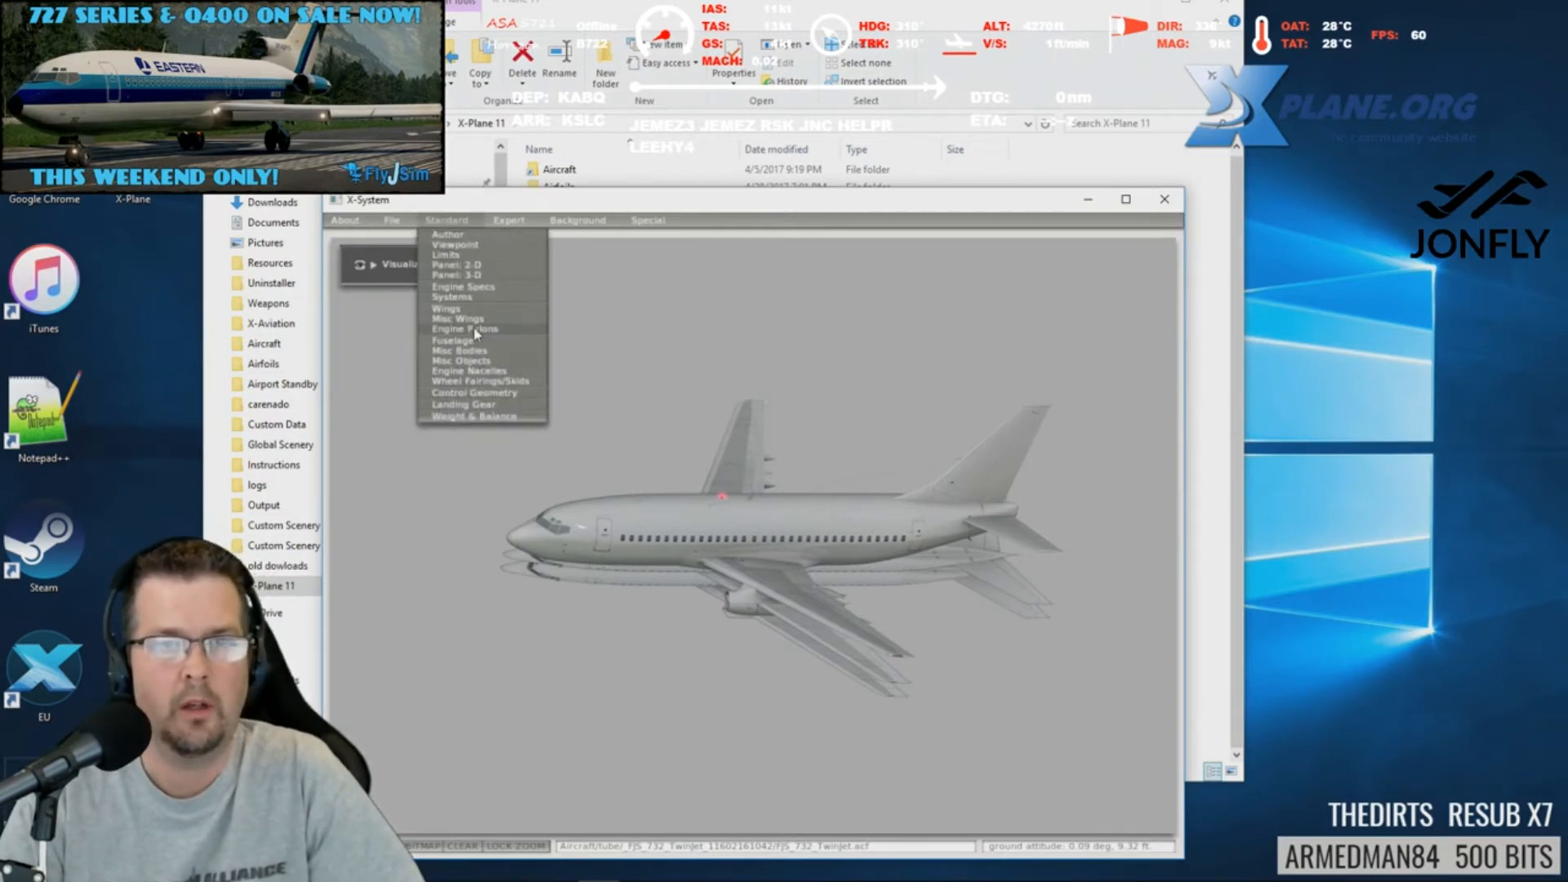
pyautogui.moveTo(520, 262)
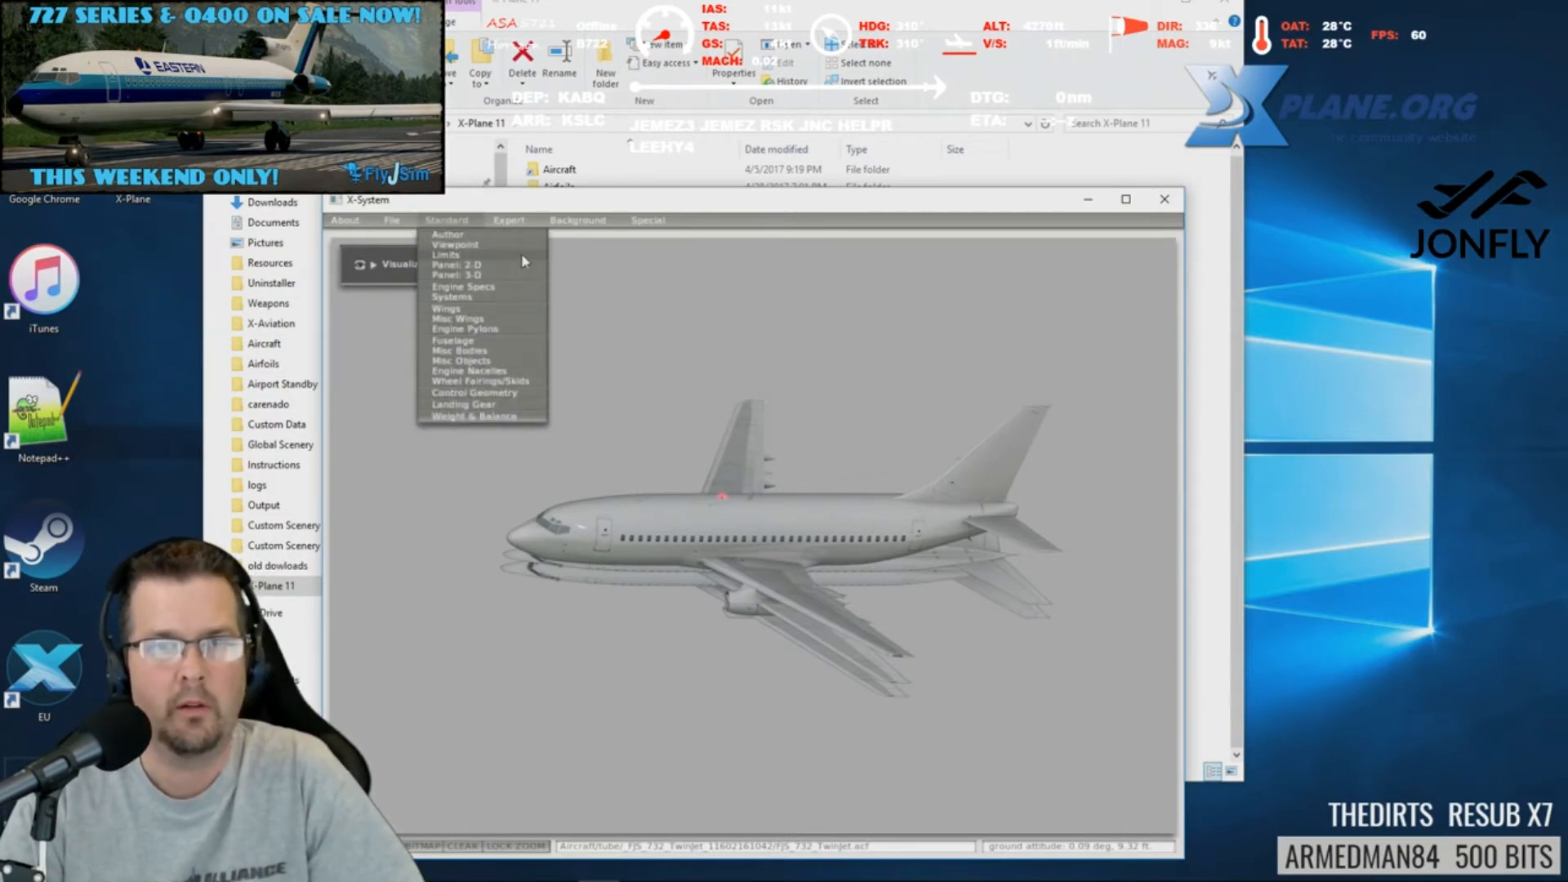
# Choose Systems from the Standard menu
pyautogui.click(451, 296)
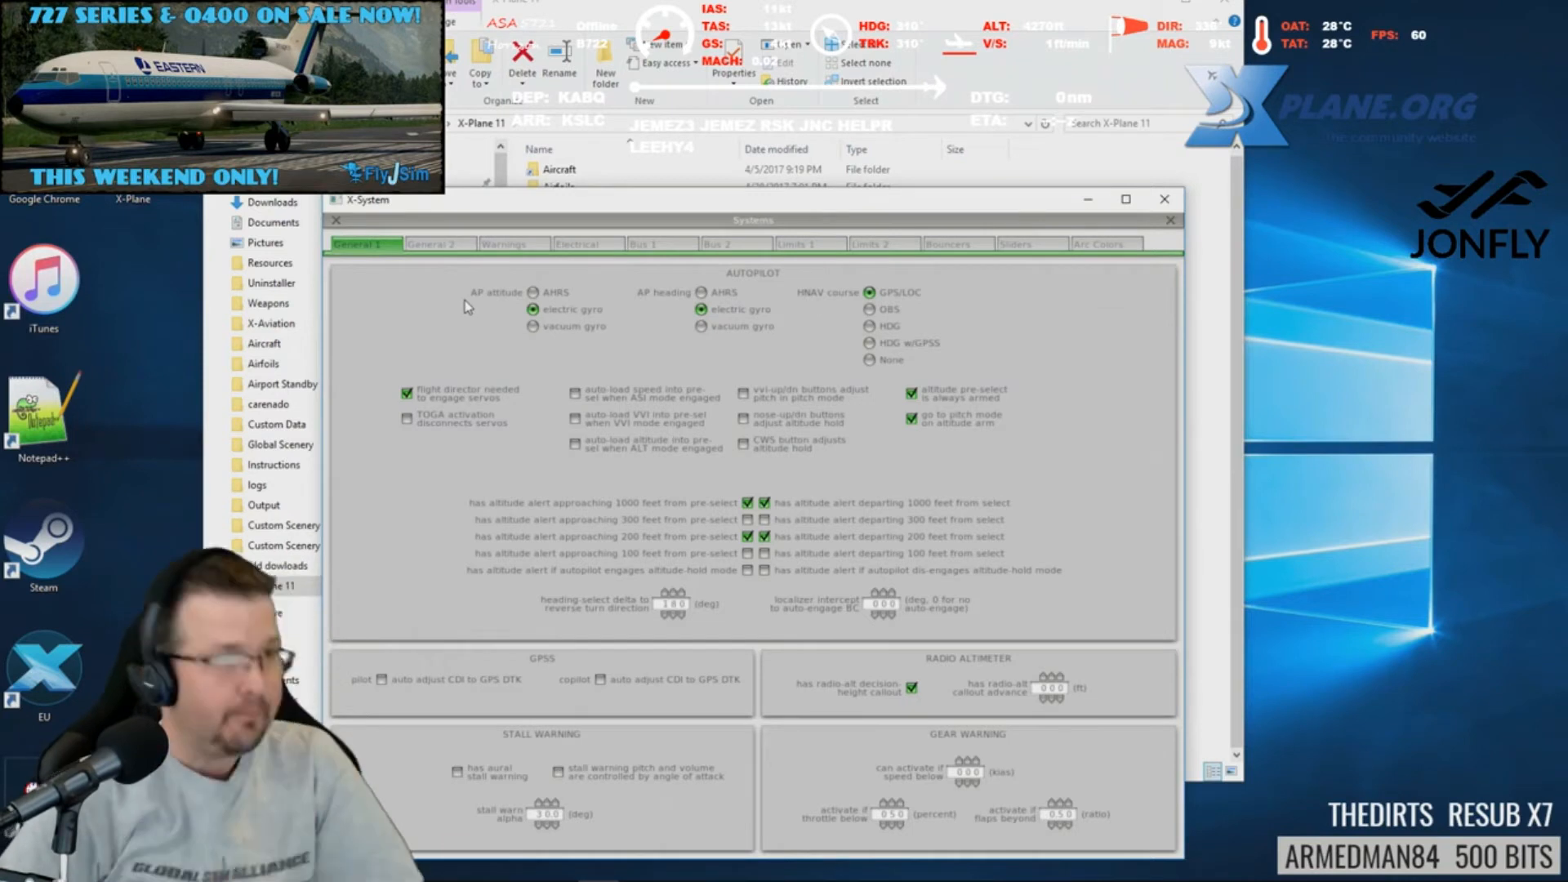
pyautogui.moveTo(535, 360)
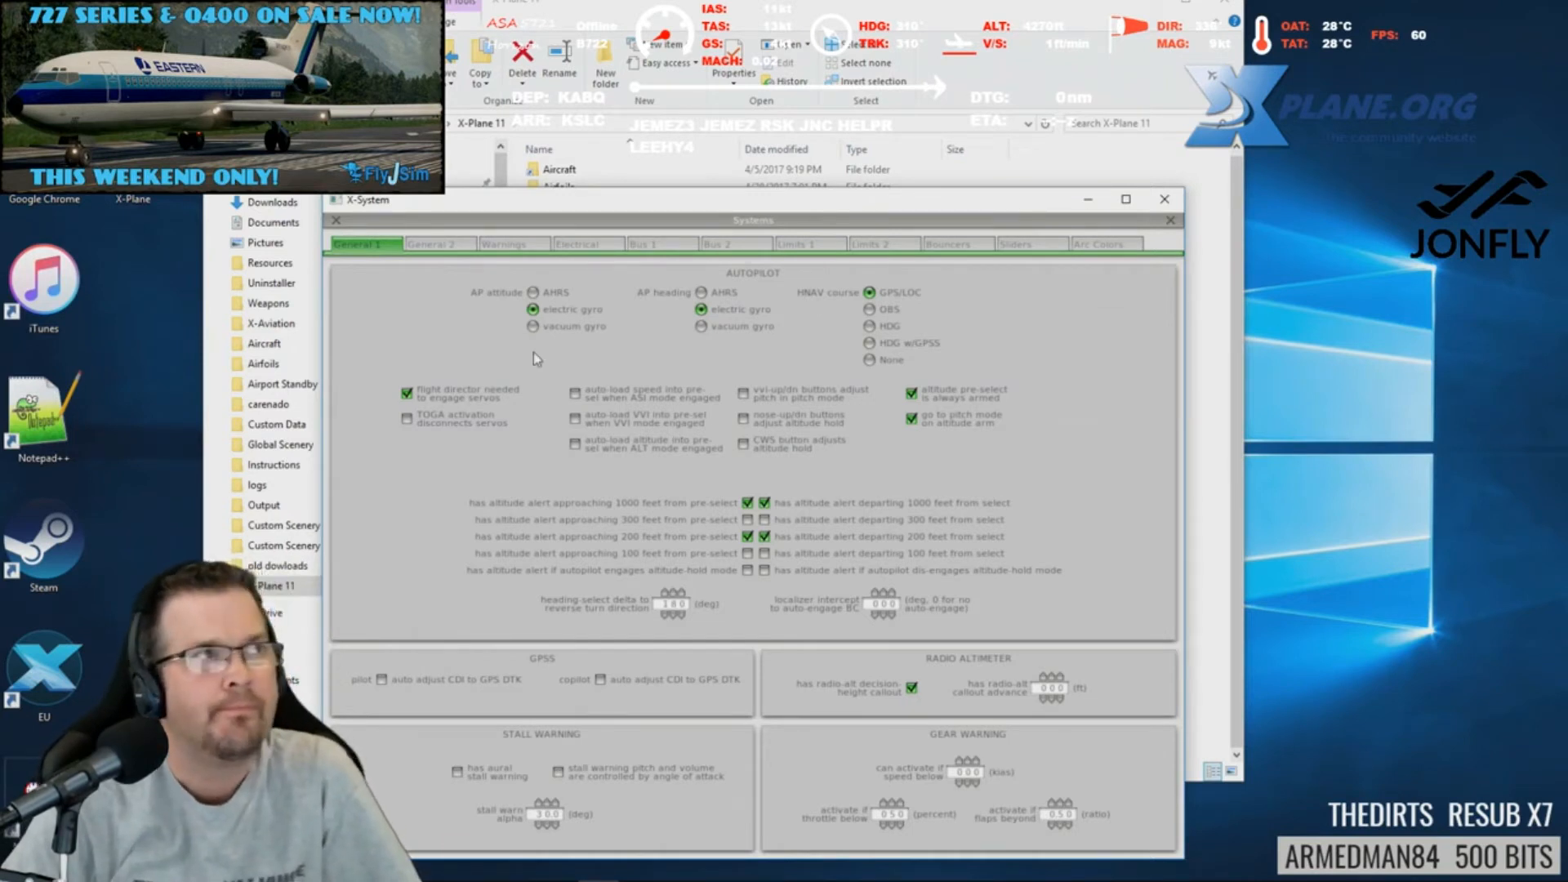
pyautogui.moveTo(1108, 270)
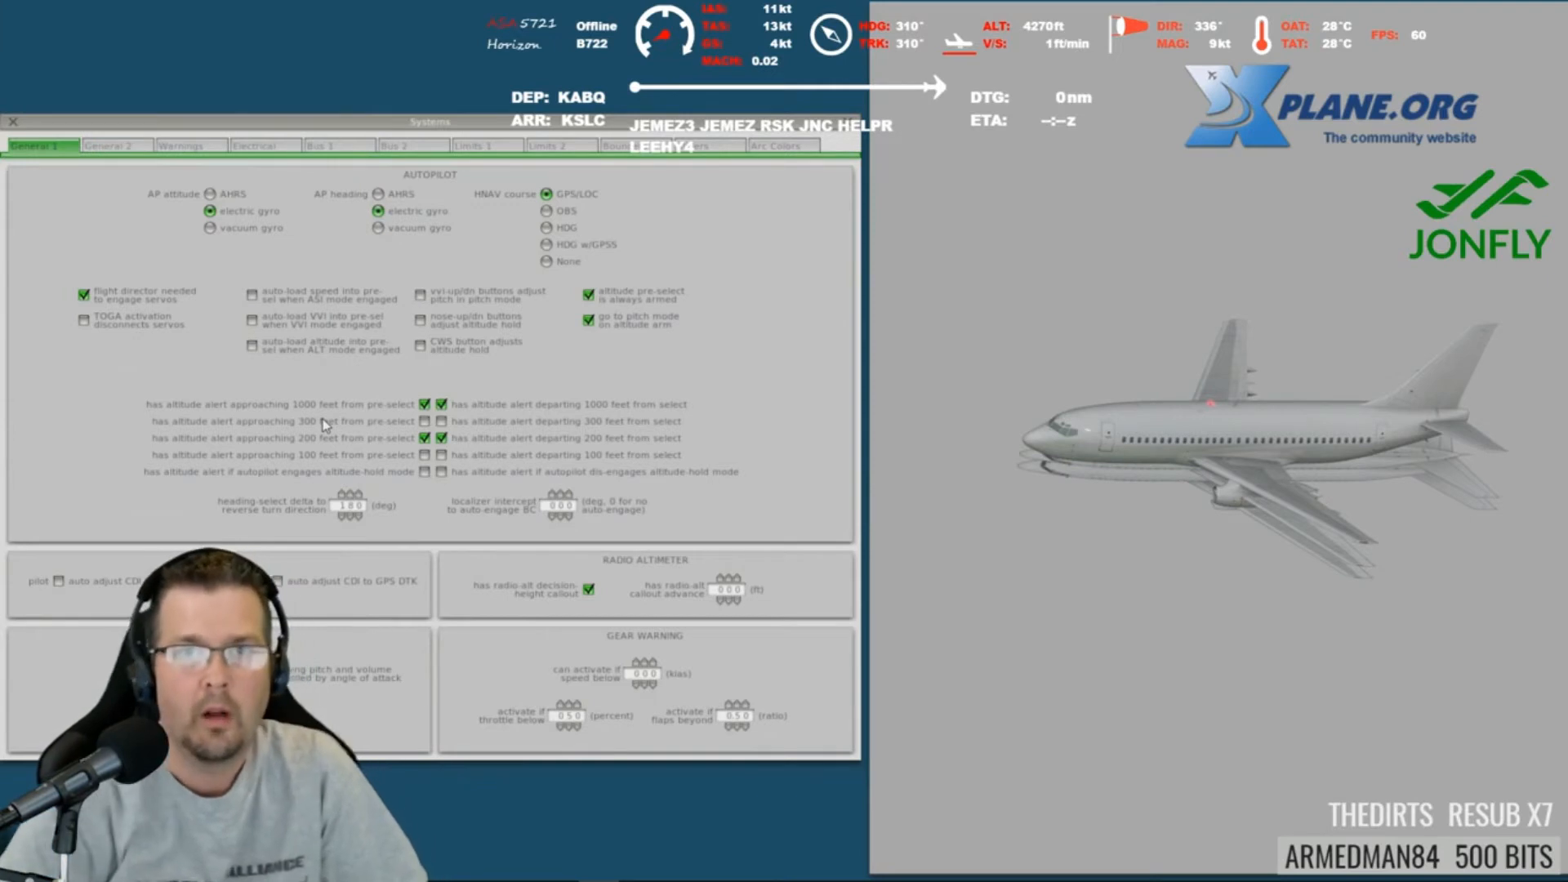
pyautogui.moveTo(718, 169)
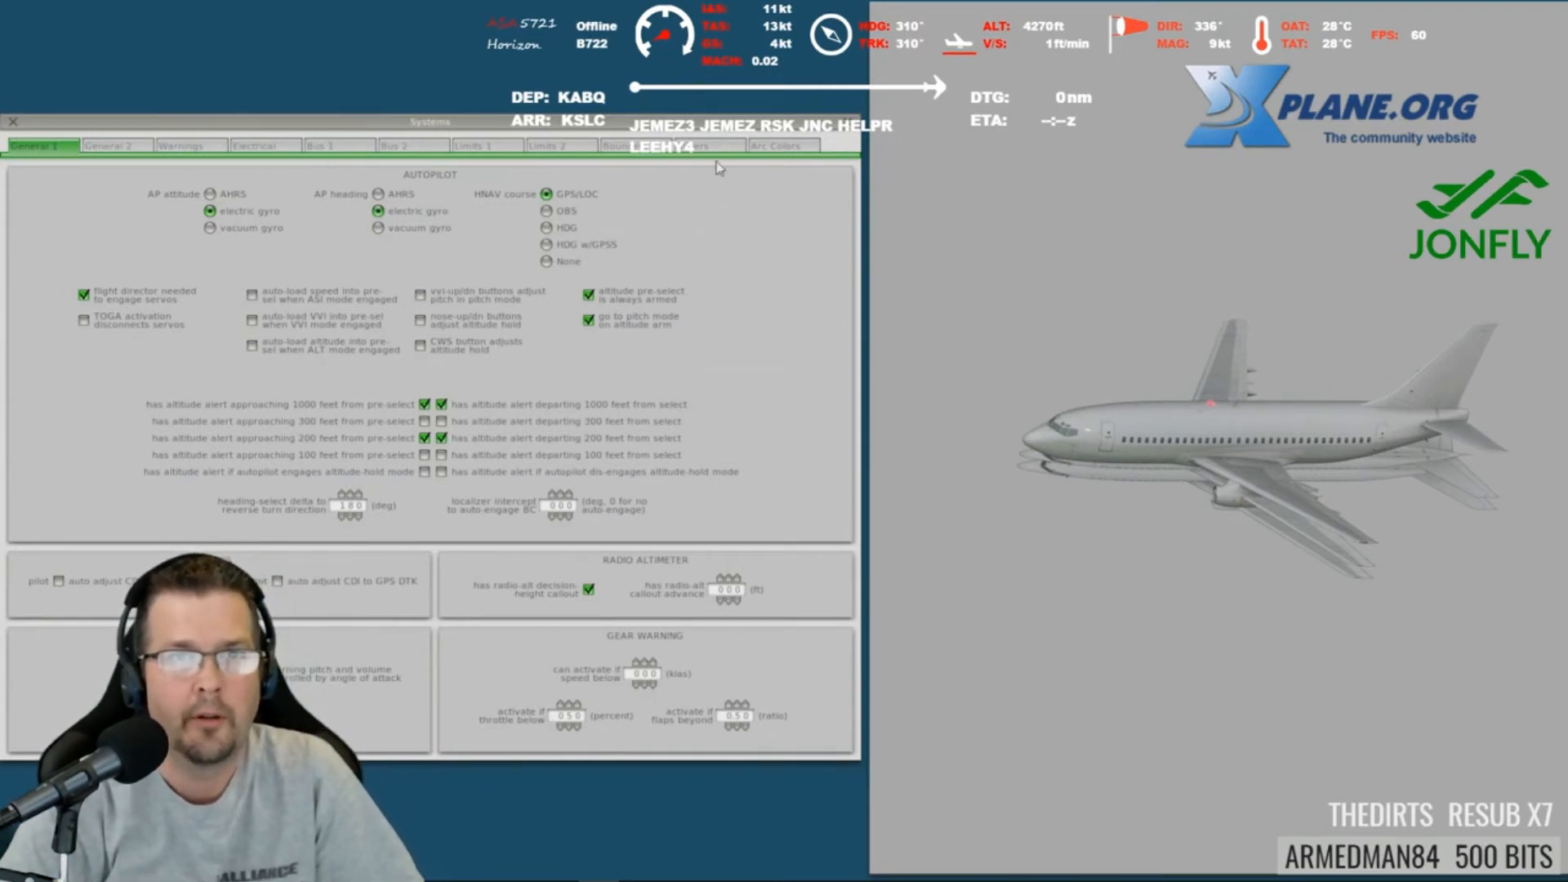
# On the Electrical tab, enable the APU with bleed air and generator supply
pyautogui.click(263, 146)
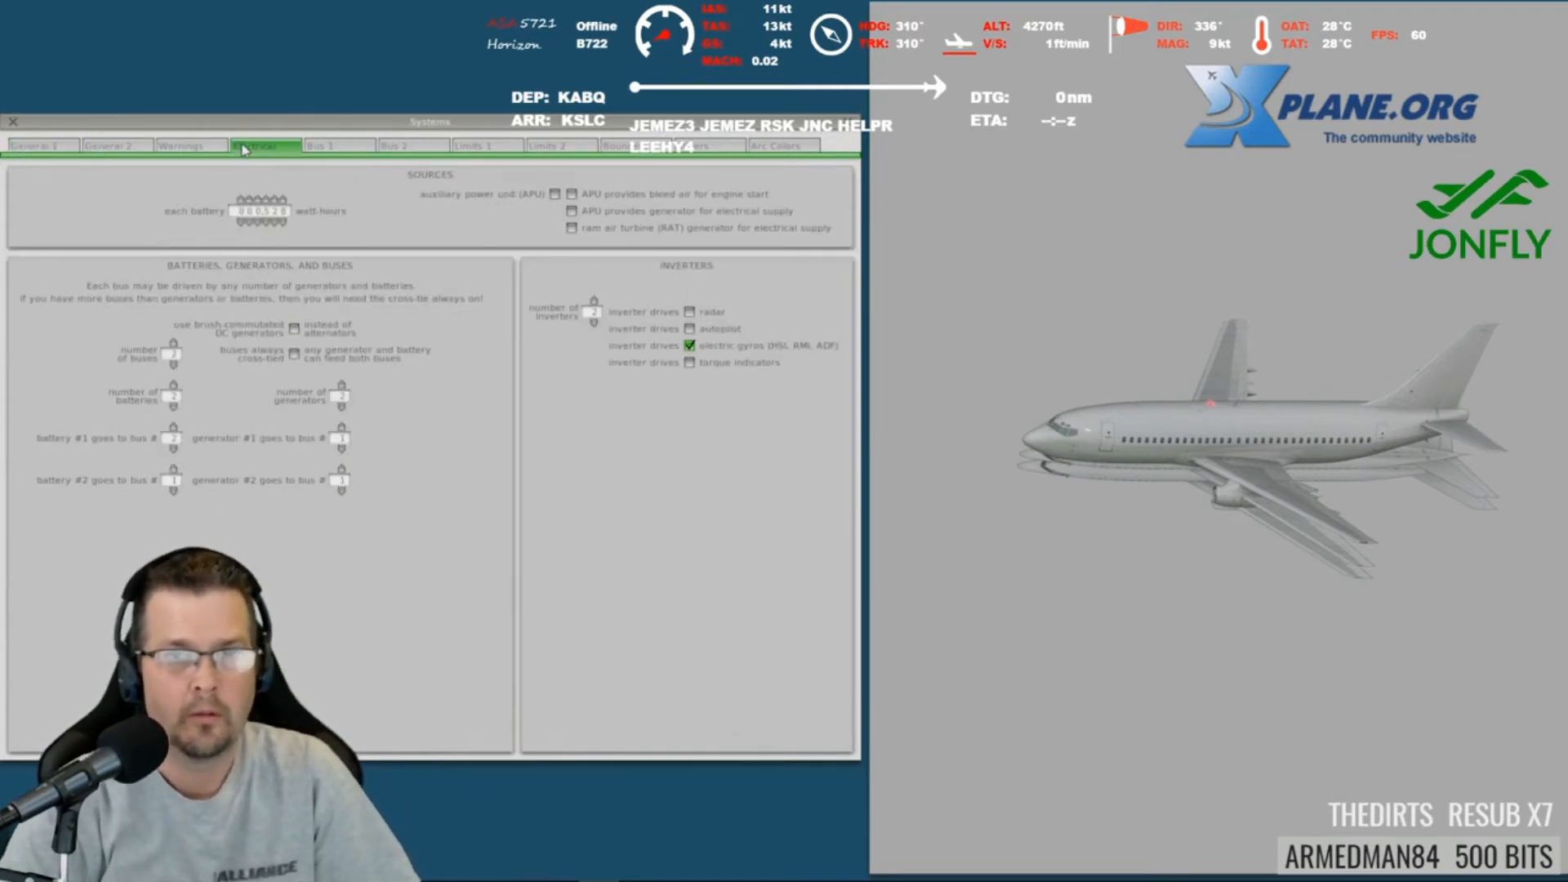
pyautogui.moveTo(228, 147)
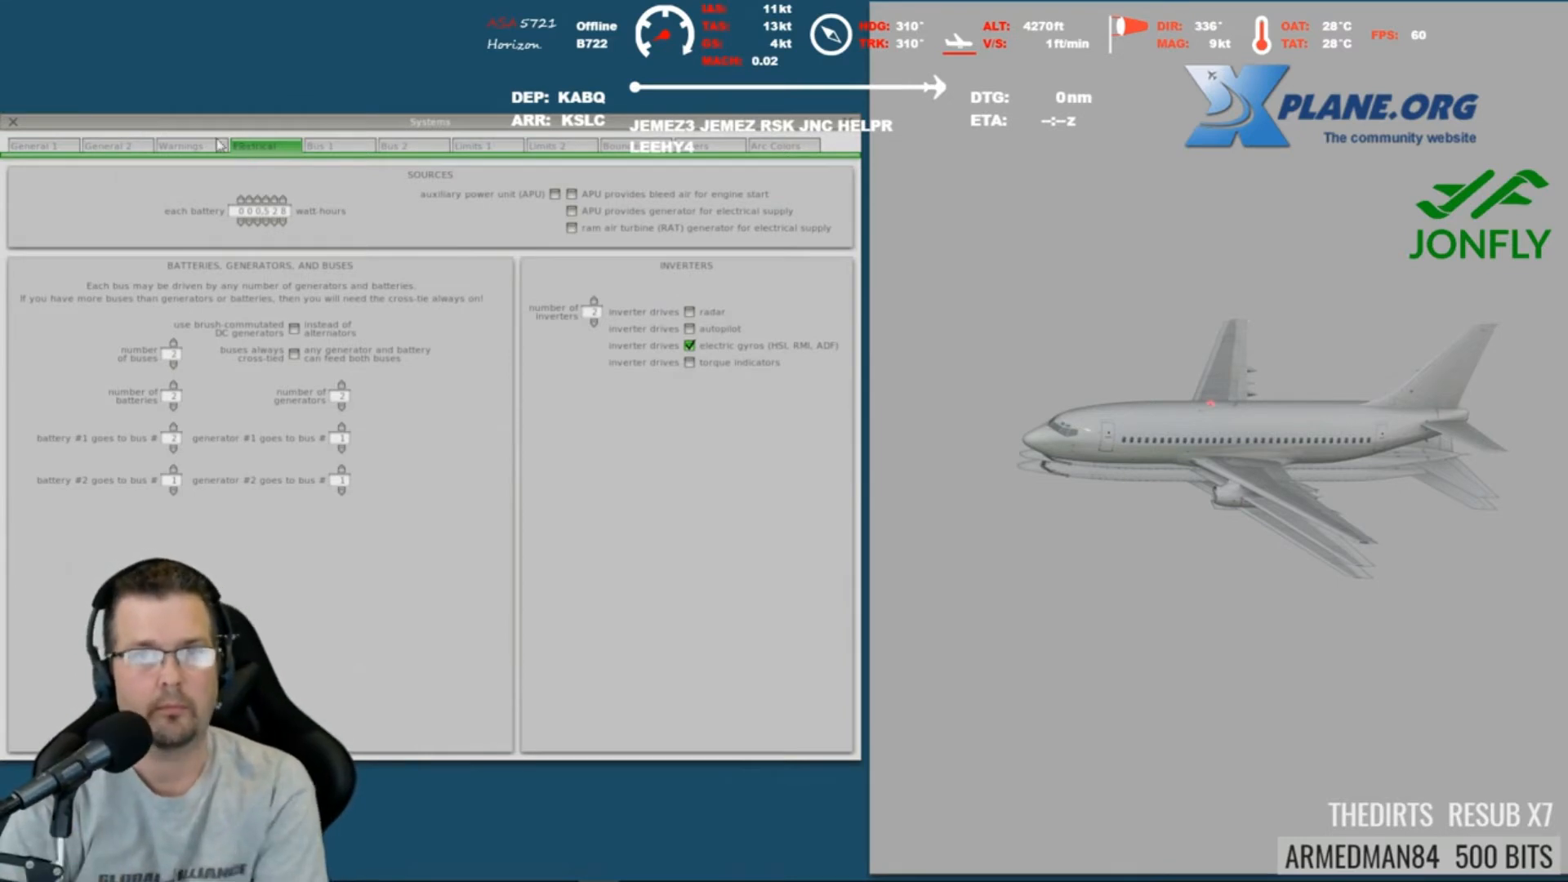
pyautogui.moveTo(585, 200)
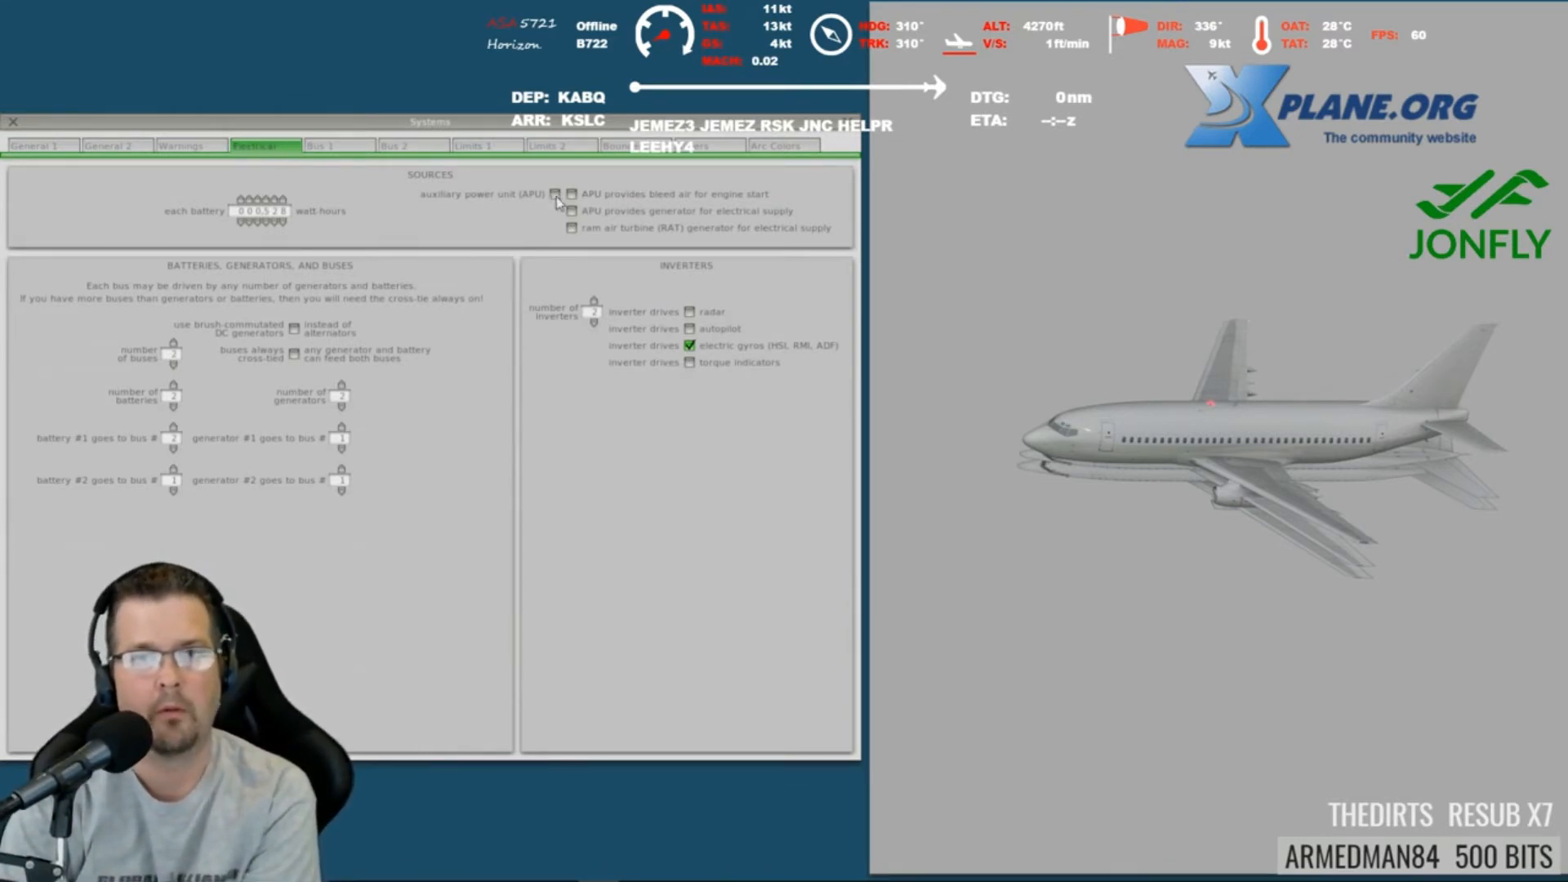
pyautogui.moveTo(560, 216)
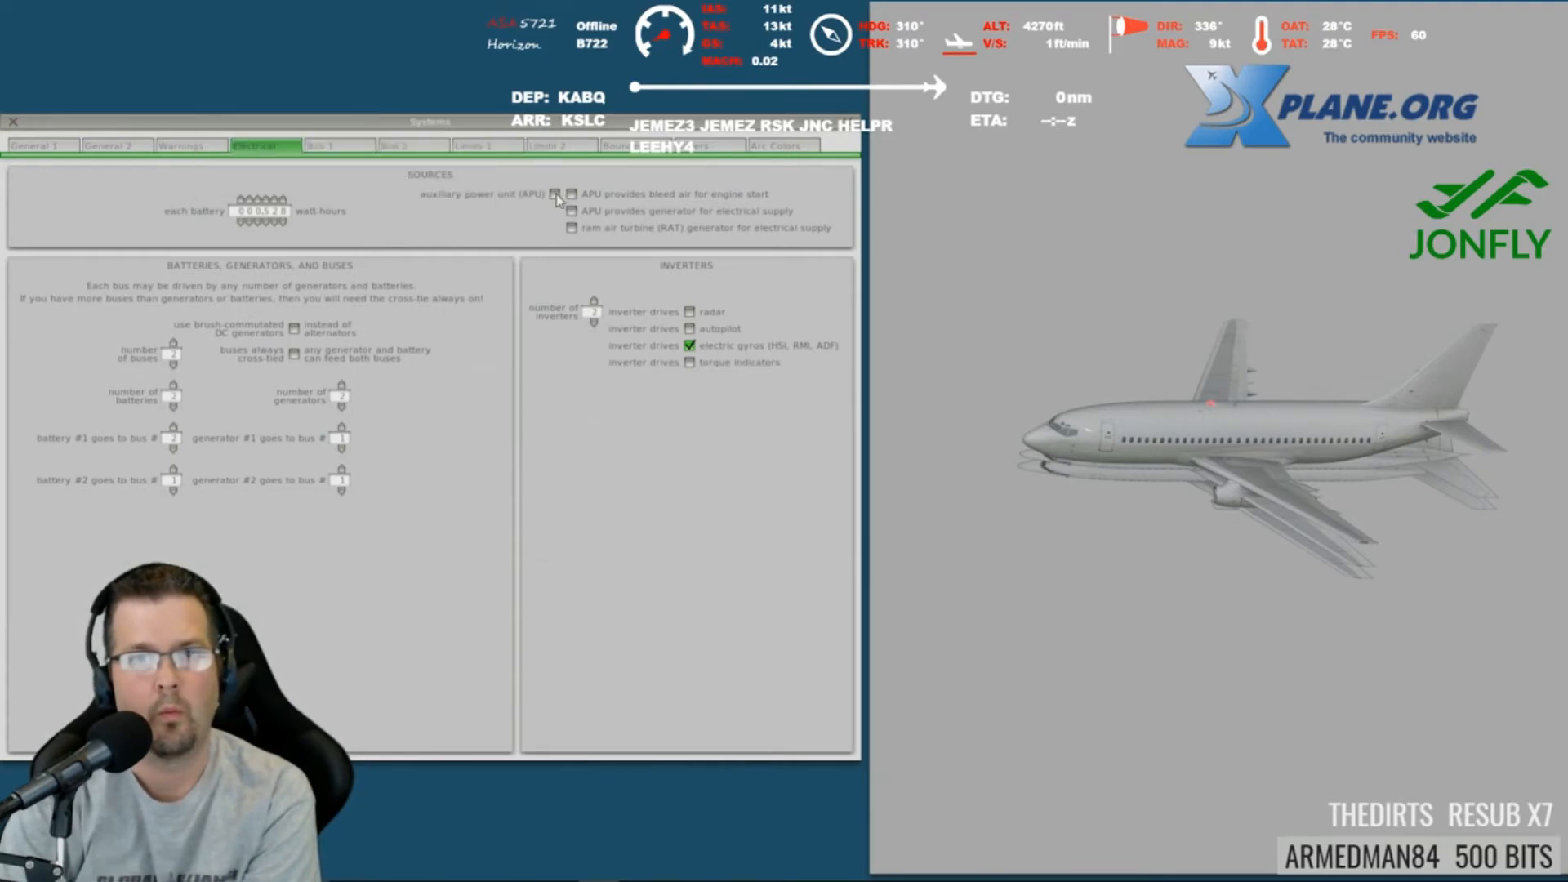
pyautogui.click(571, 193)
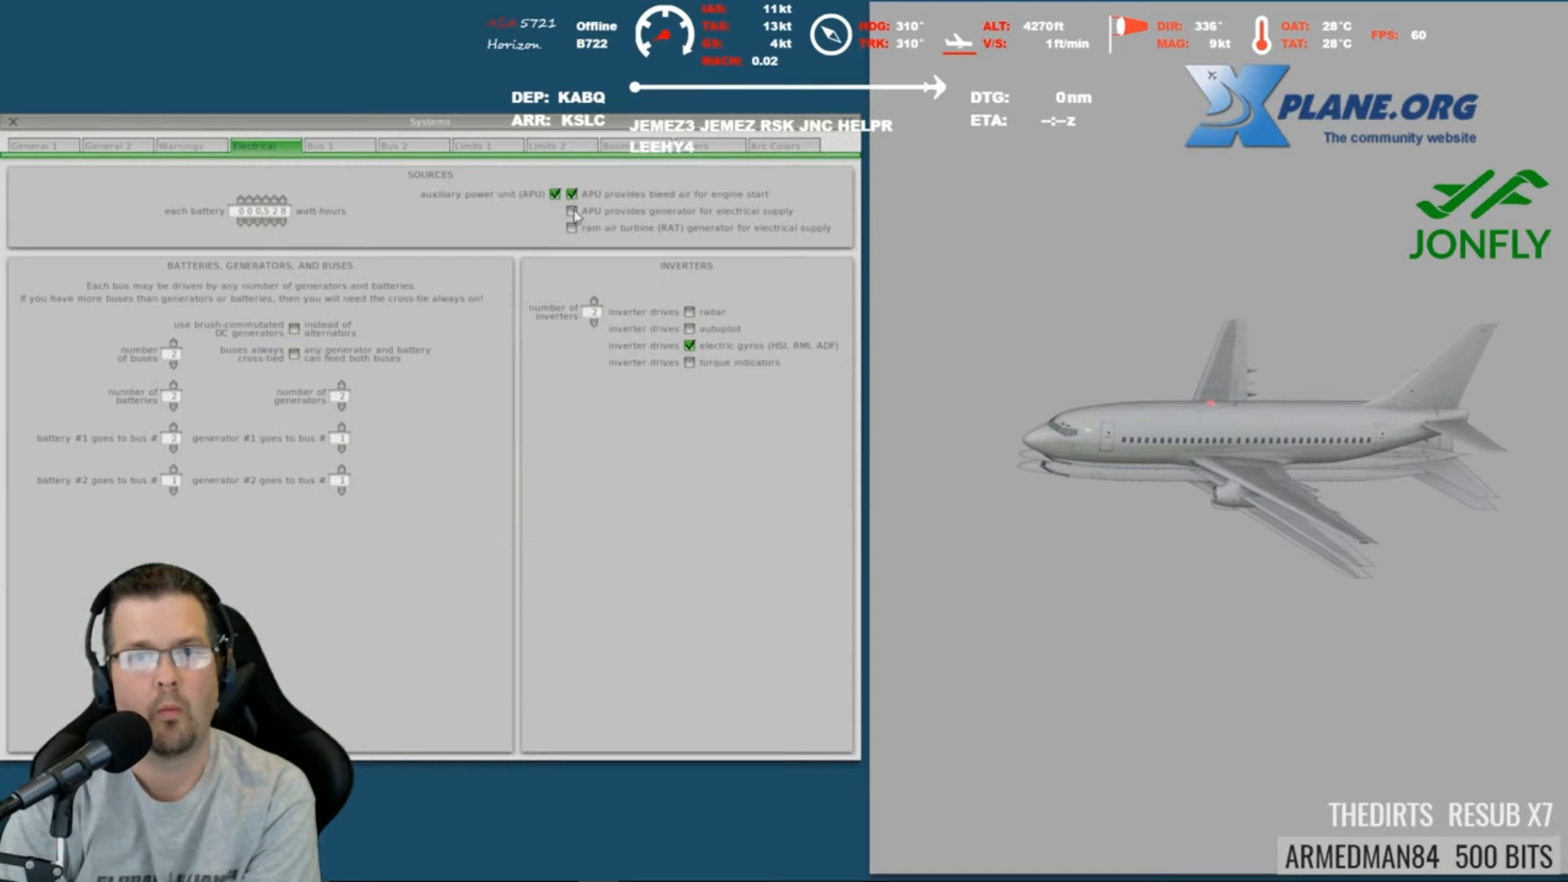
pyautogui.click(571, 211)
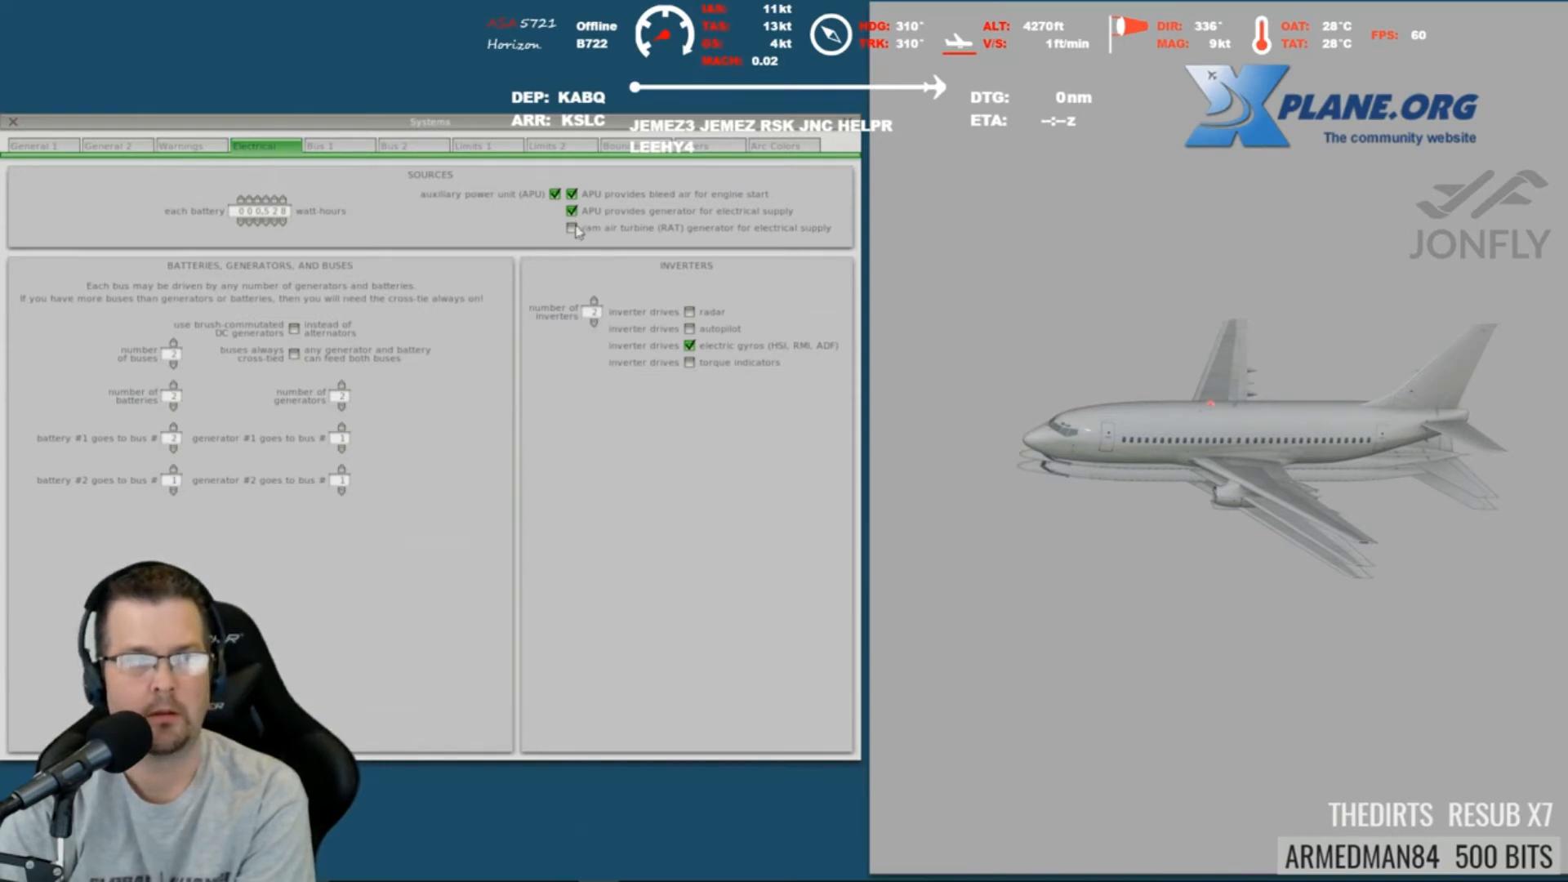
pyautogui.moveTo(560, 223)
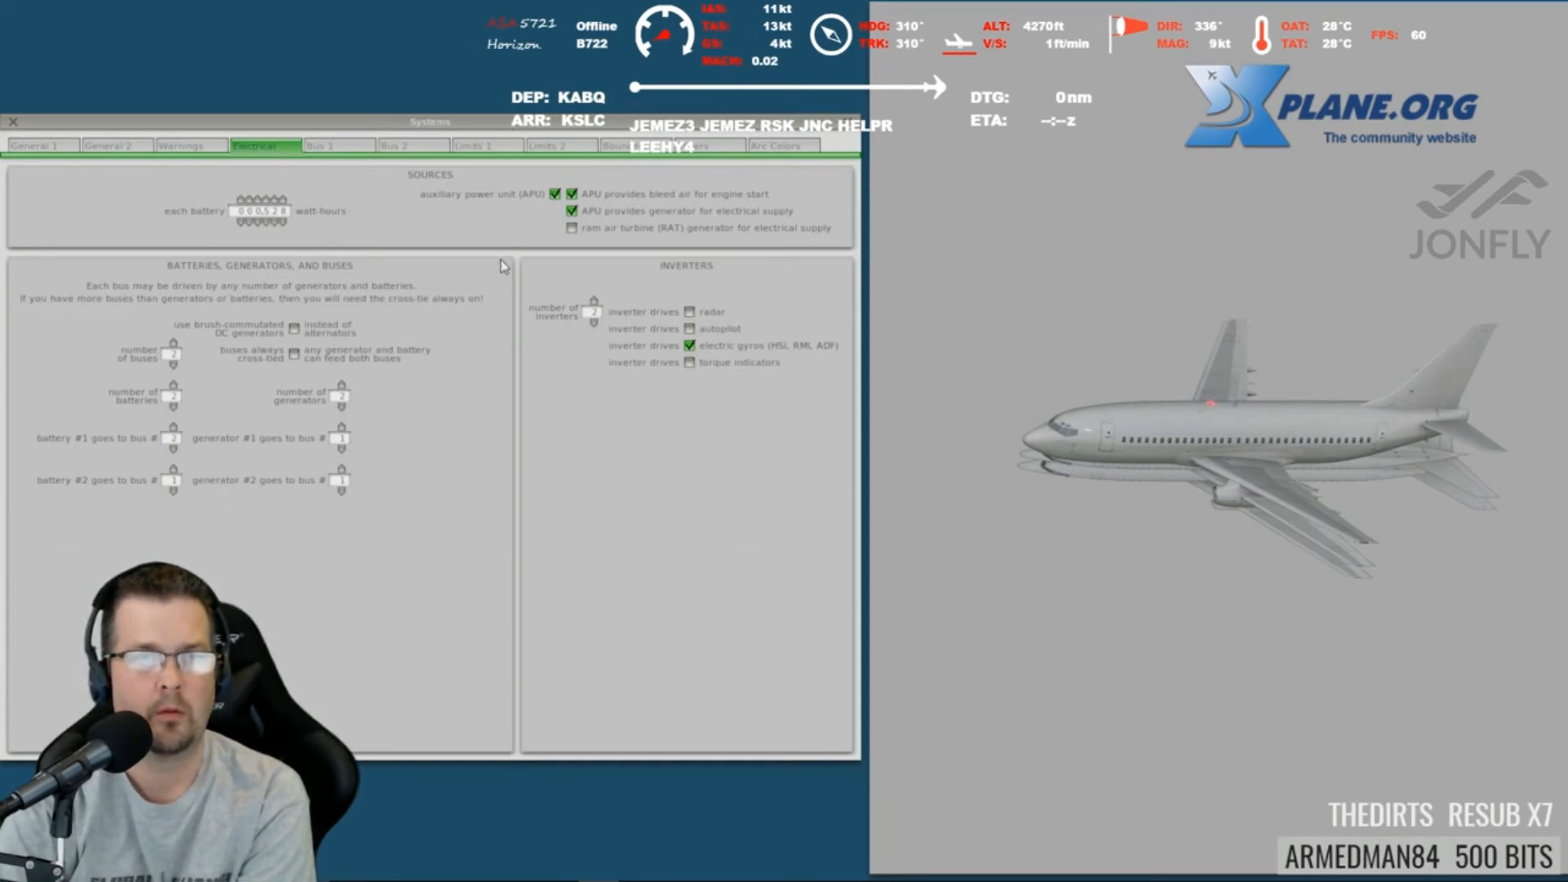
pyautogui.moveTo(458, 207)
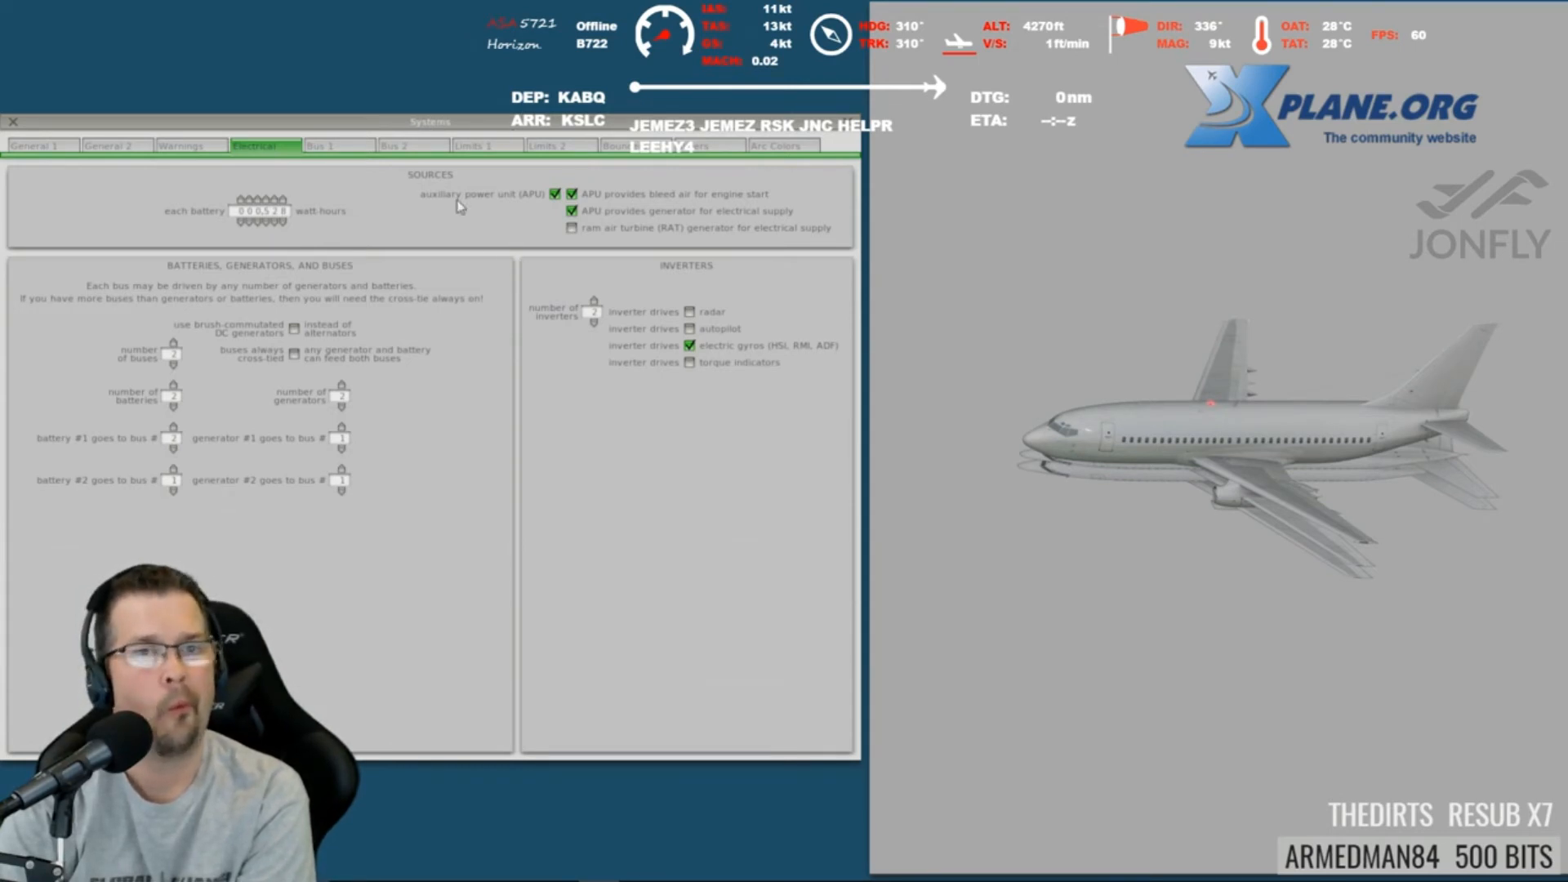
pyautogui.moveTo(280, 128)
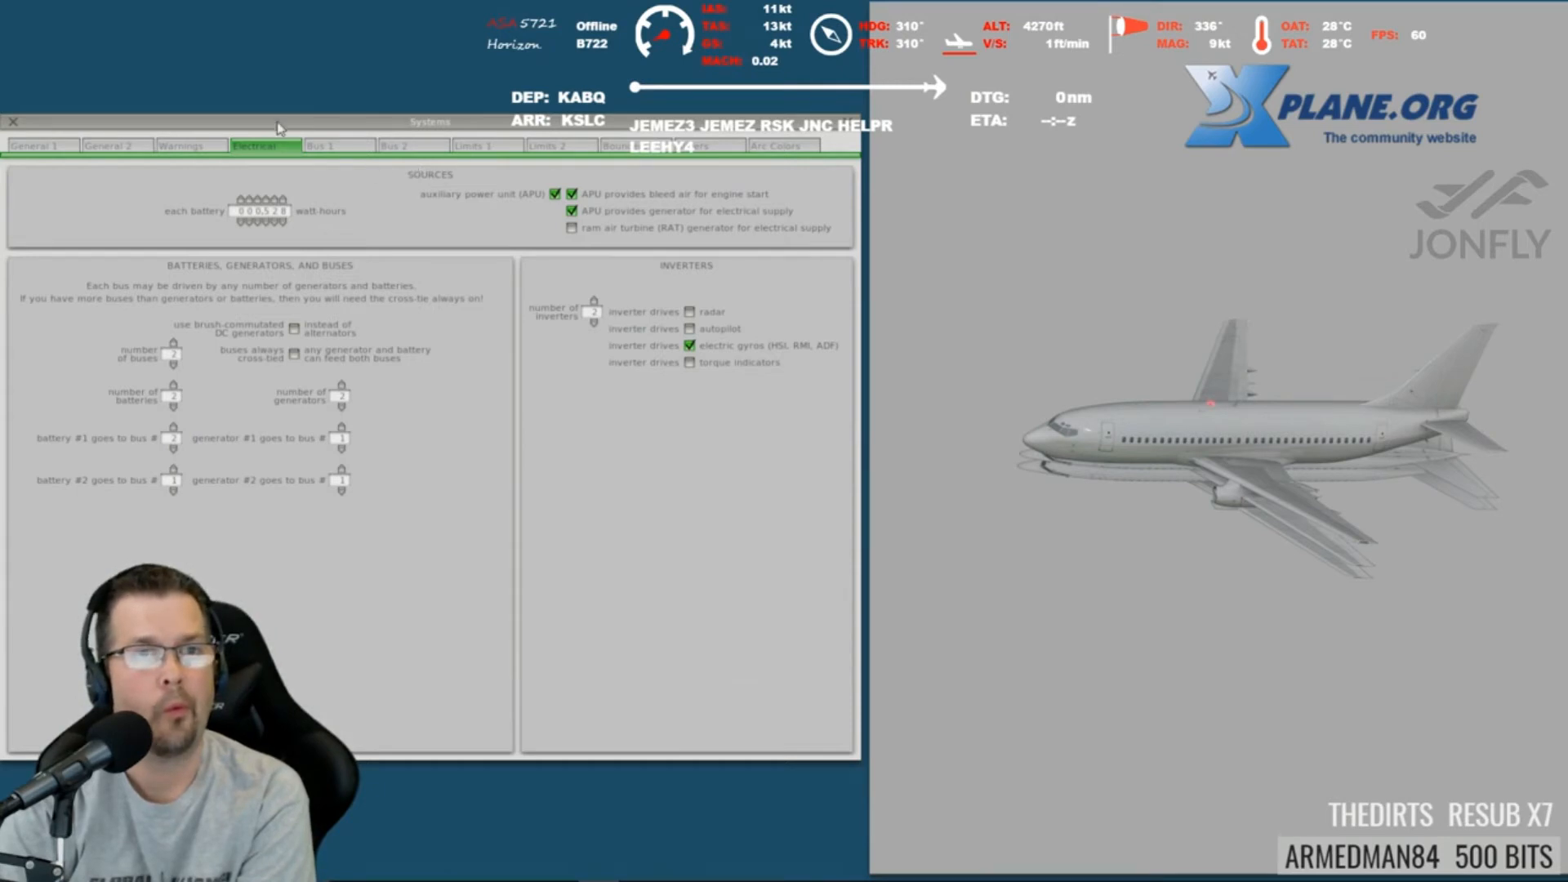
pyautogui.moveTo(90, 130)
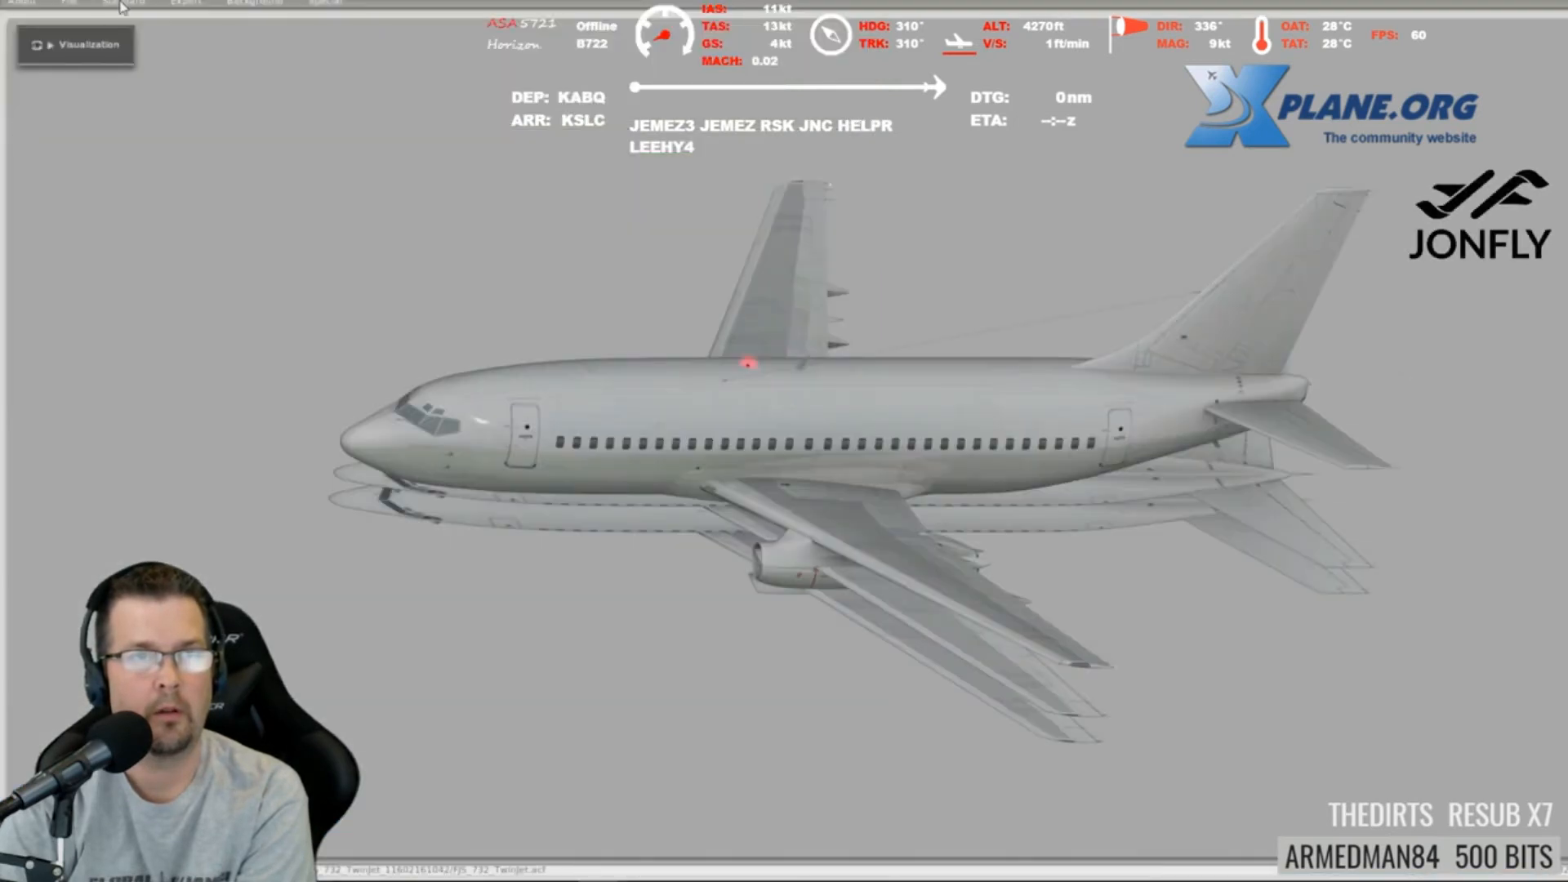
# Close the Systems window and open the Standard menu
pyautogui.click(122, 4)
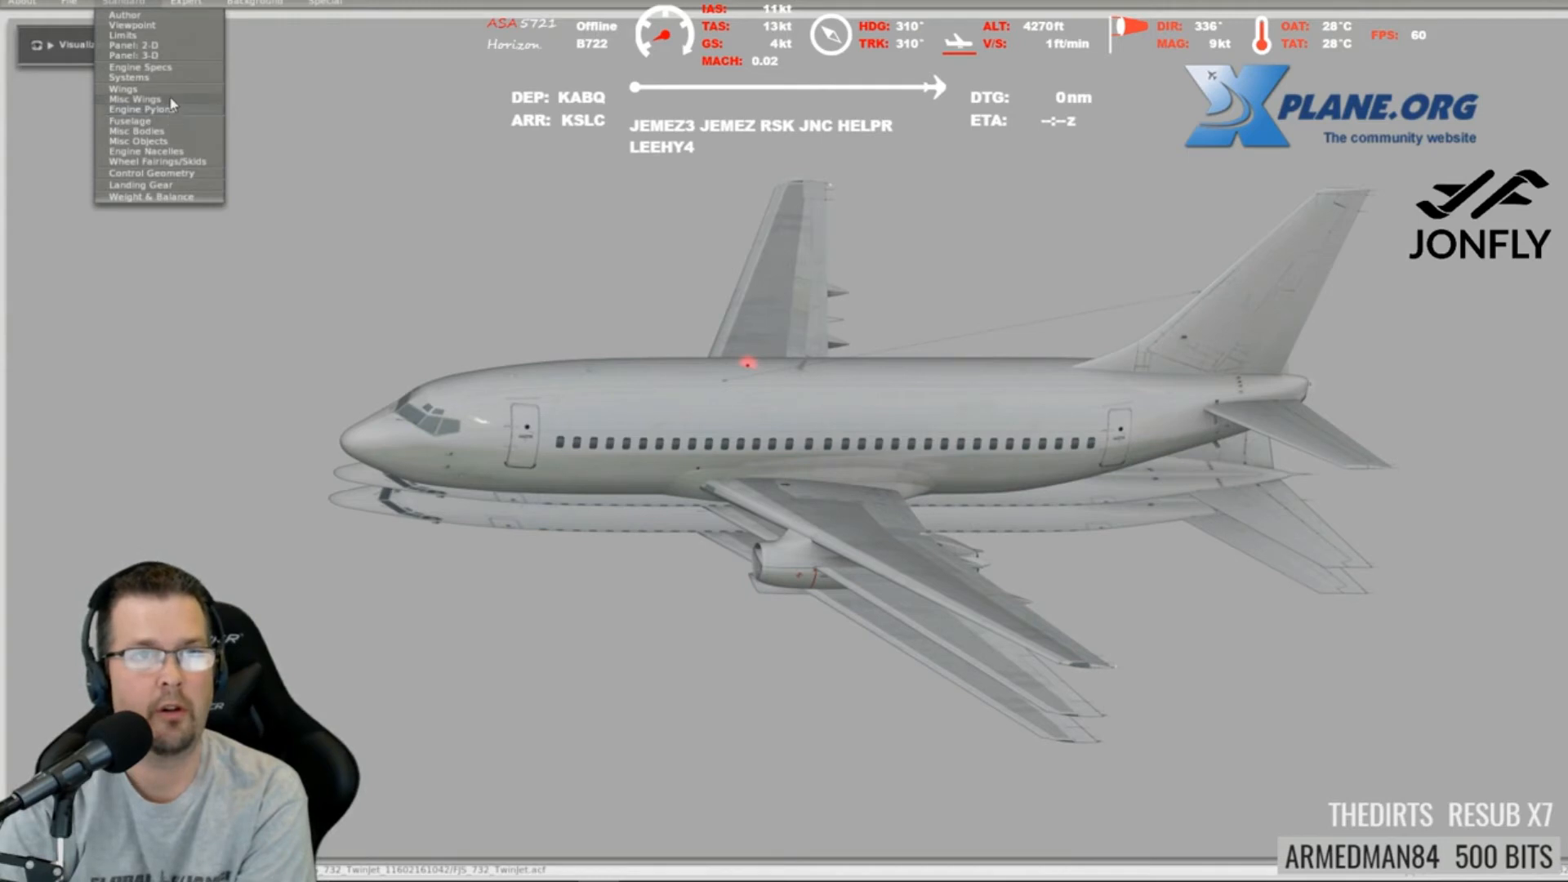
pyautogui.moveTo(173, 77)
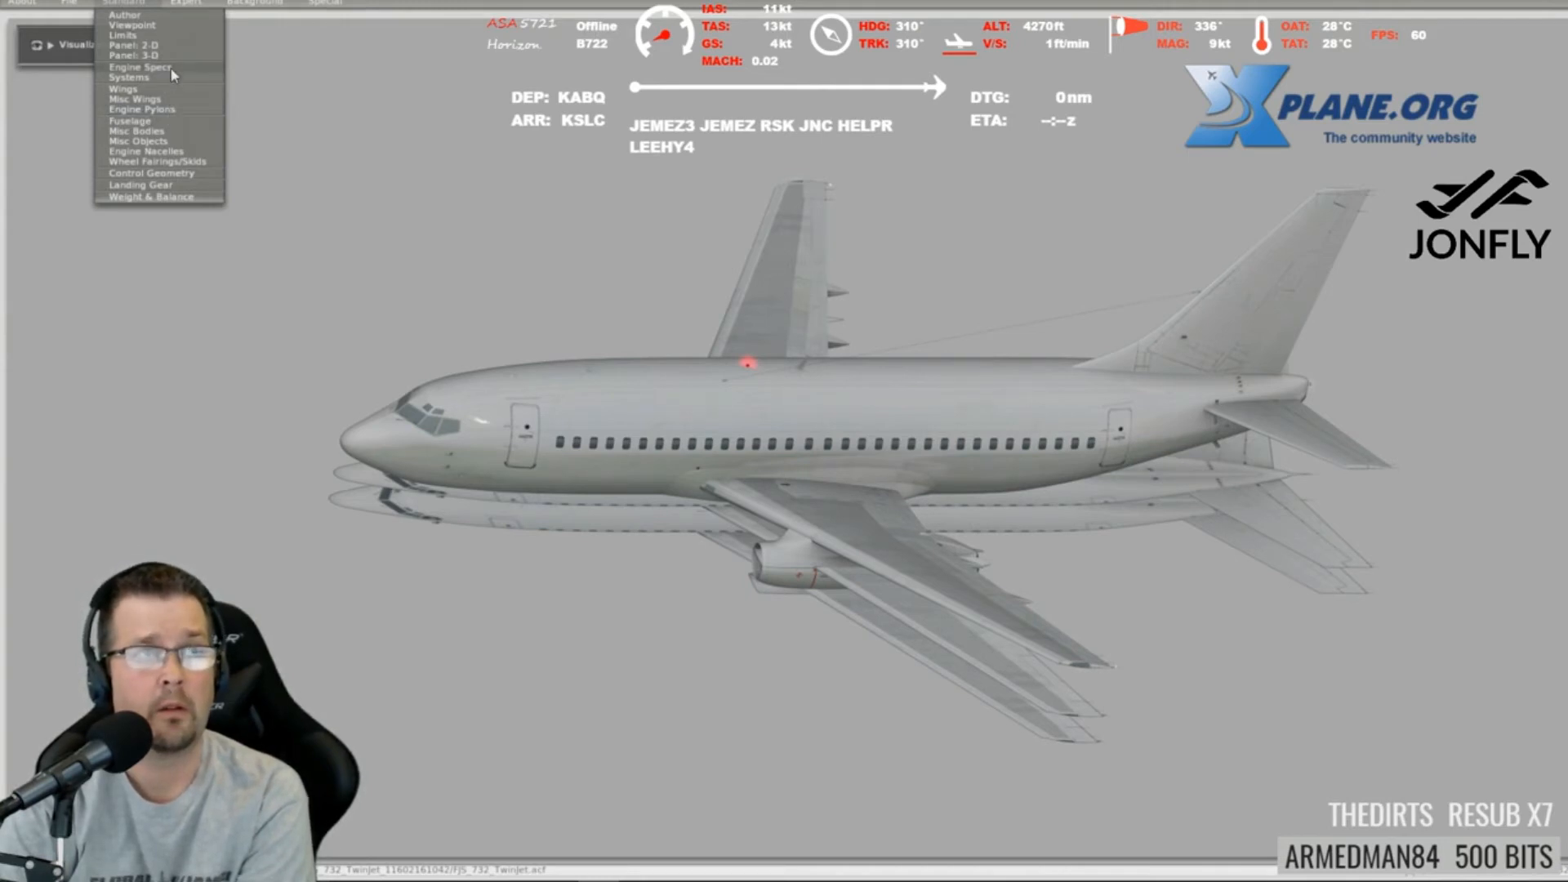
# Choose Engine Specs from the Standard menu
pyautogui.click(137, 67)
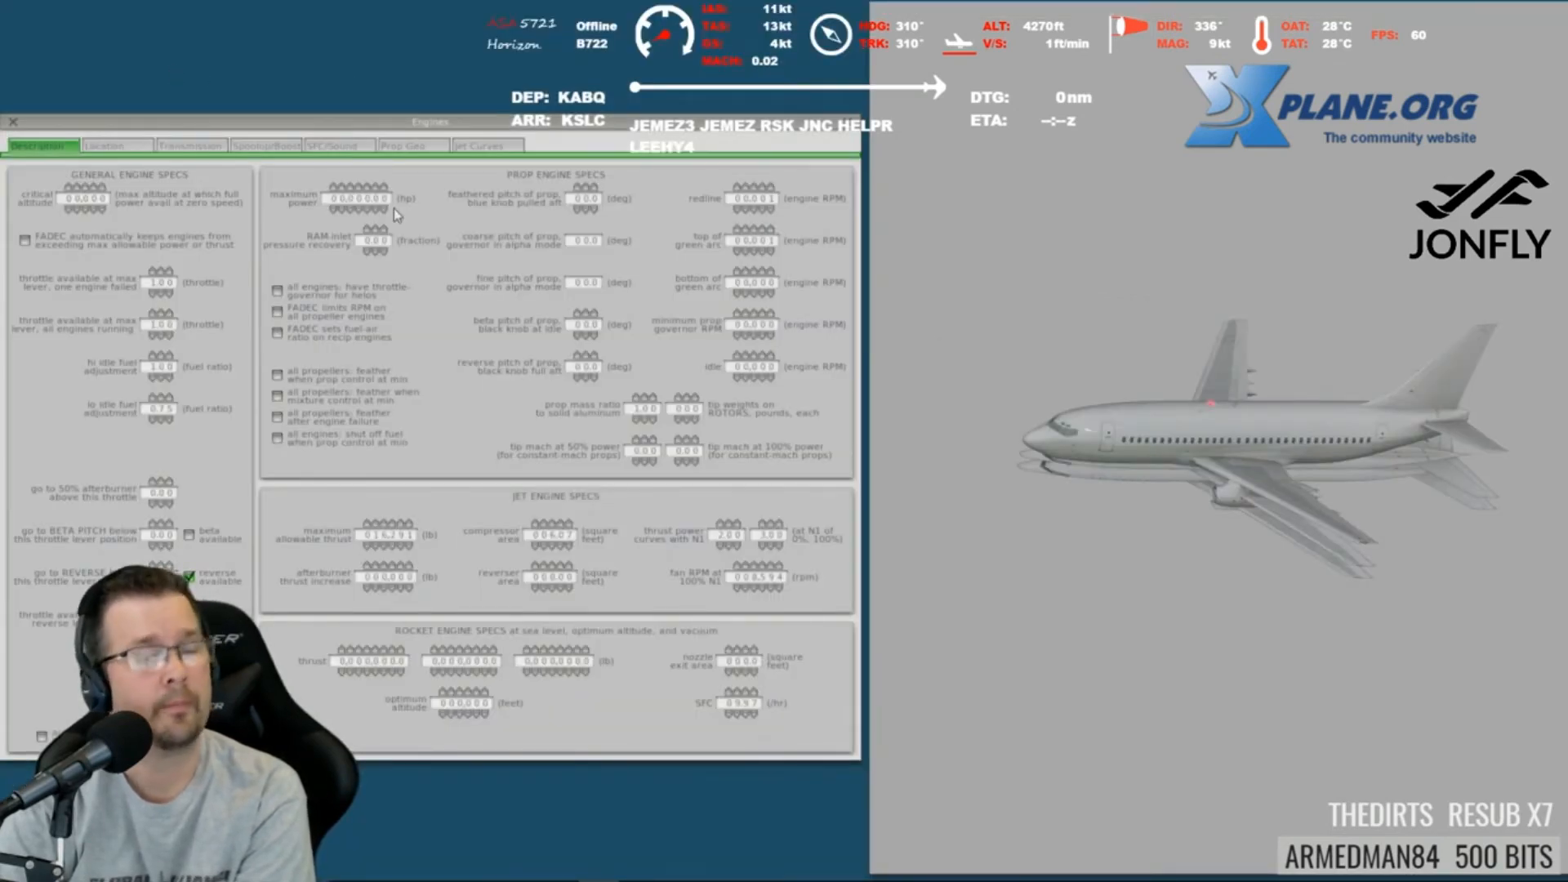
pyautogui.moveTo(557, 355)
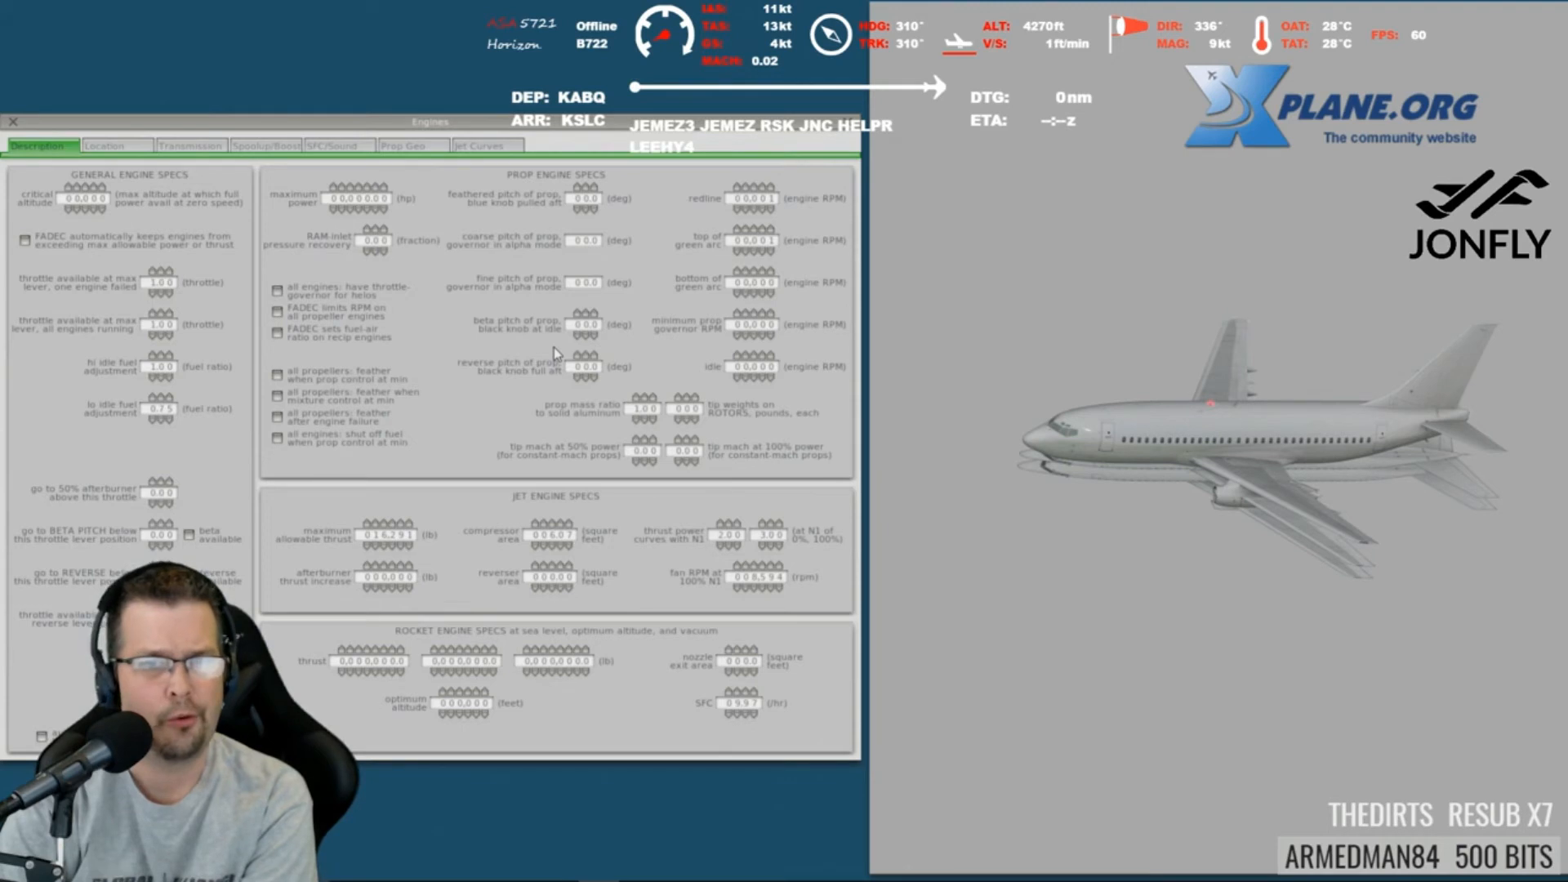
pyautogui.moveTo(479, 316)
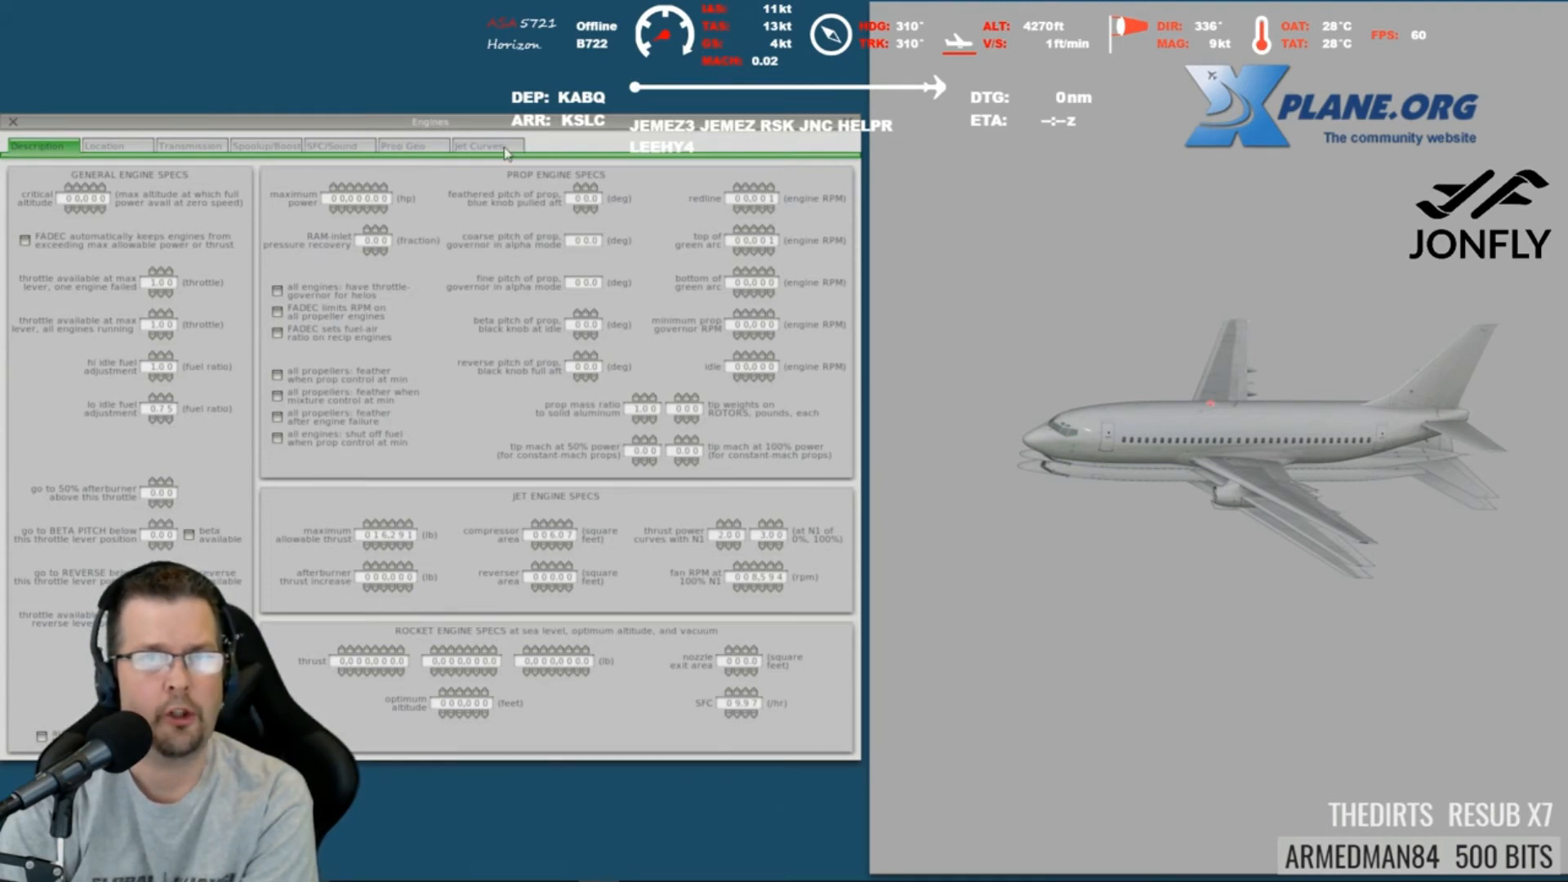
# Show the Jet Curves tab with thrust fraction plotted against Mach
pyautogui.click(484, 146)
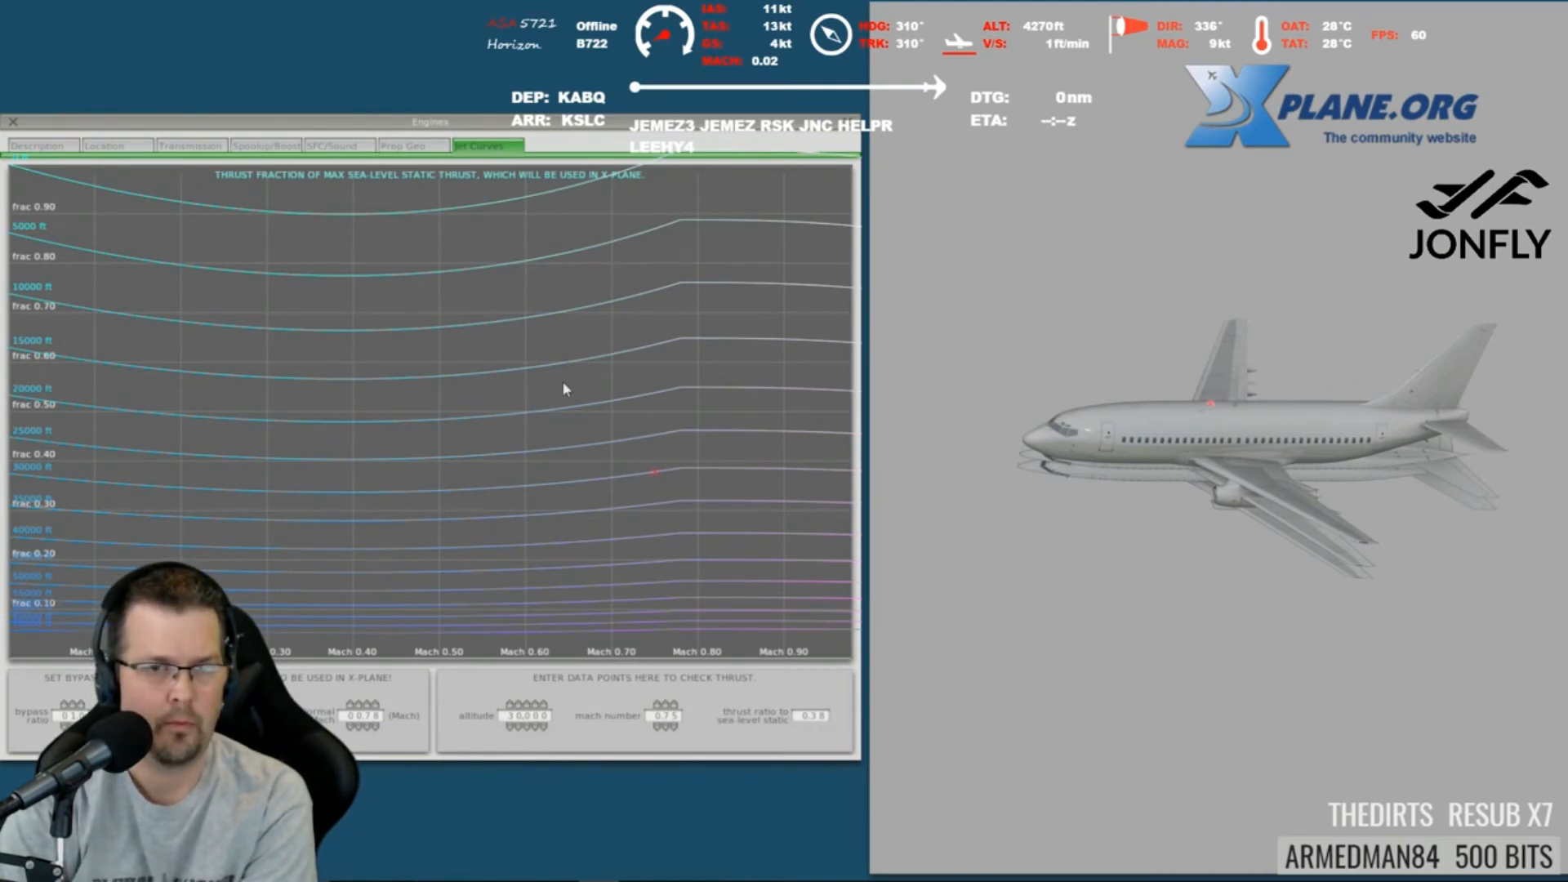
pyautogui.moveTo(533, 331)
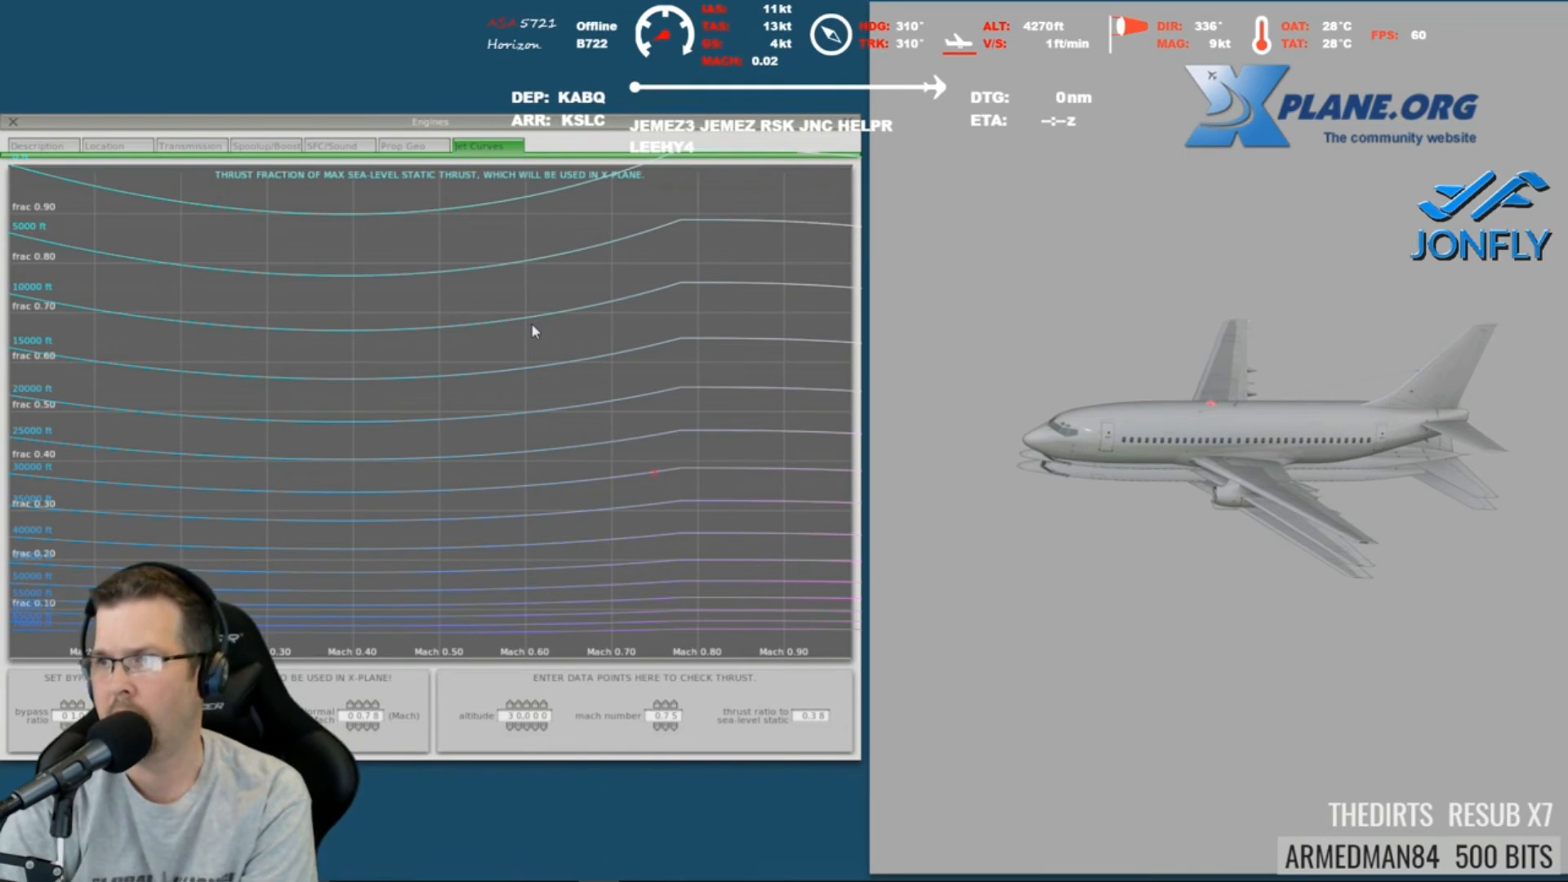
pyautogui.moveTo(360, 257)
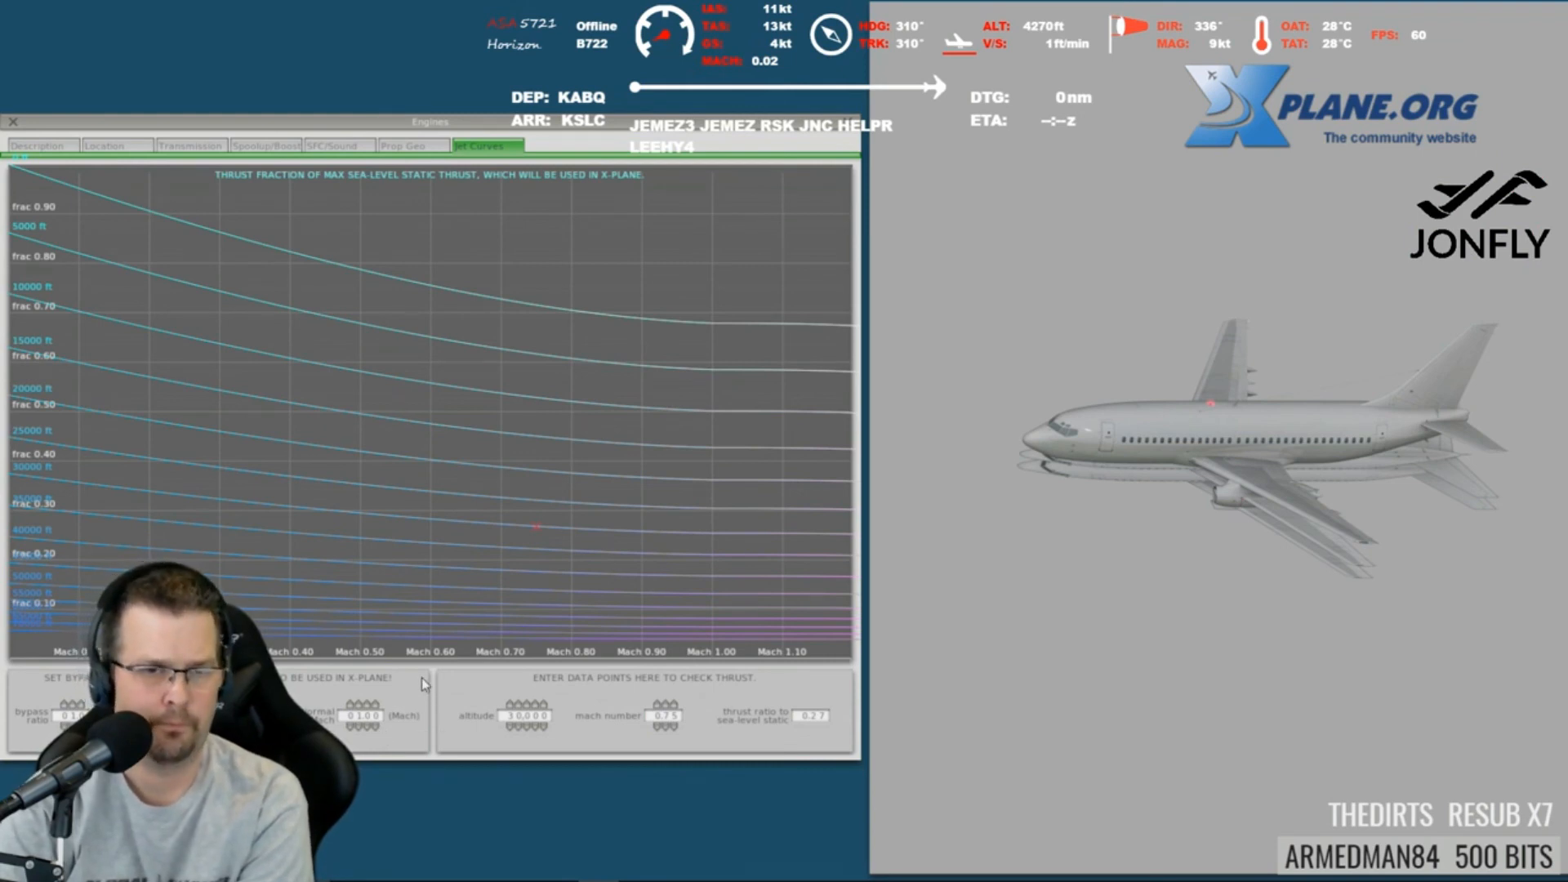
pyautogui.moveTo(138, 281)
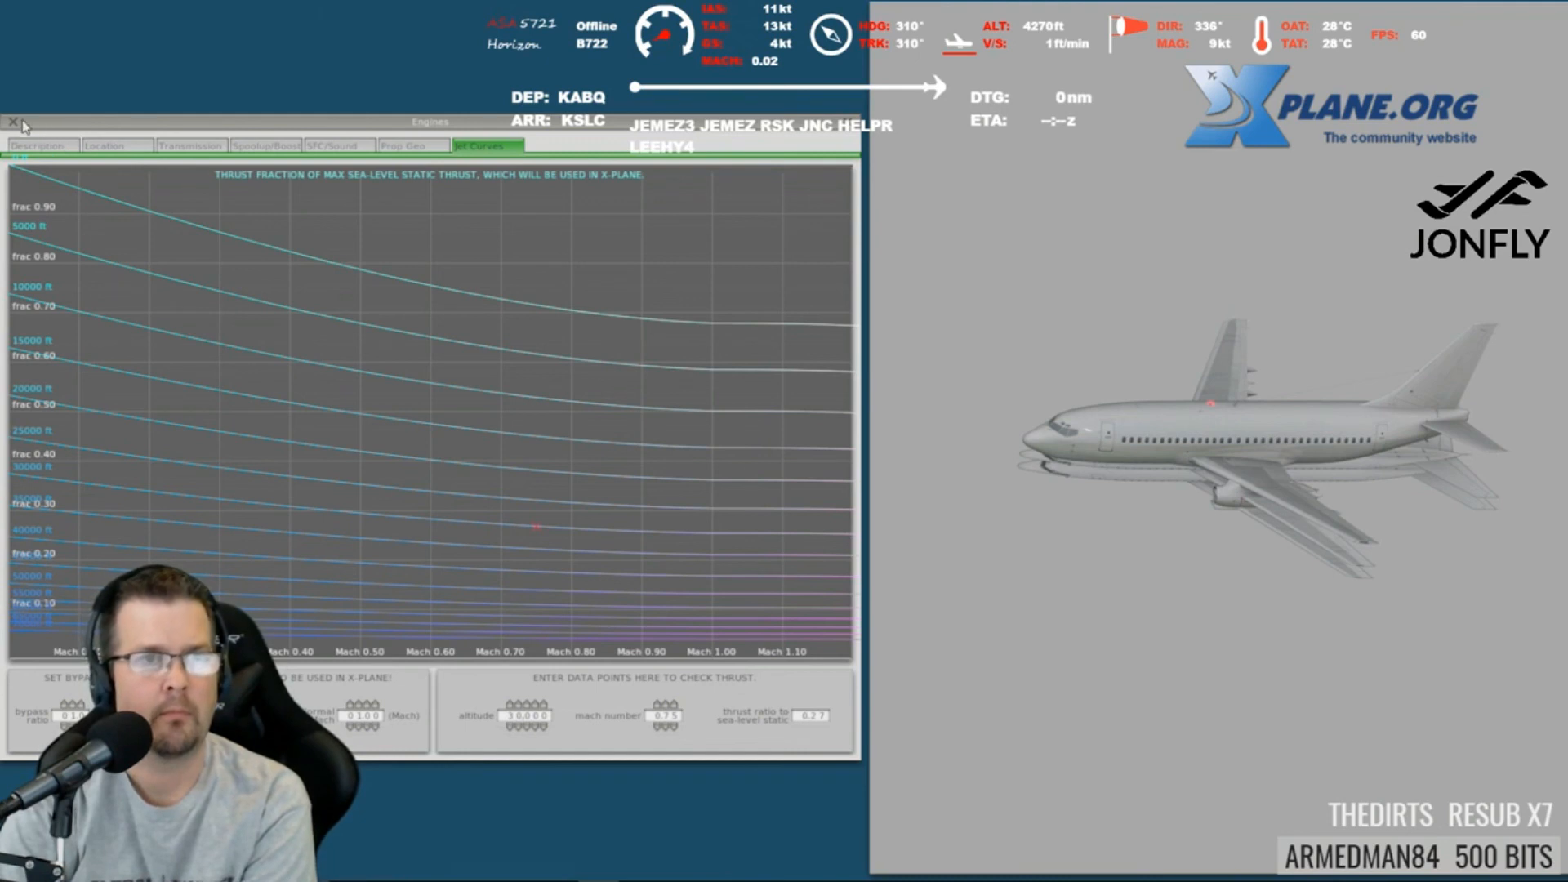
# Close the Engines window and open the File menu
pyautogui.click(10, 123)
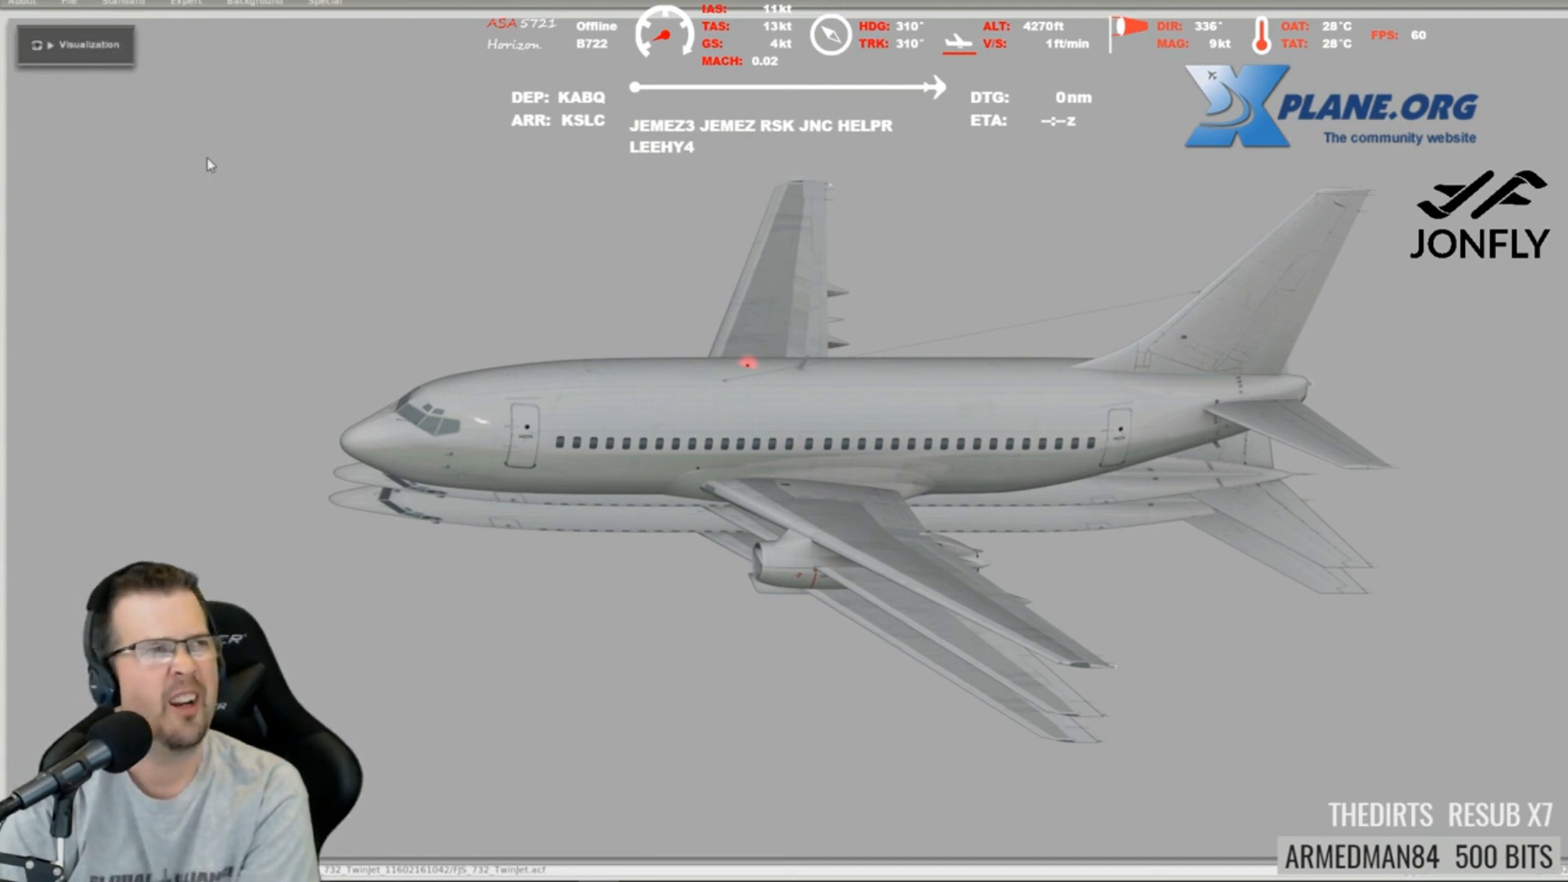
pyautogui.moveTo(135, 166)
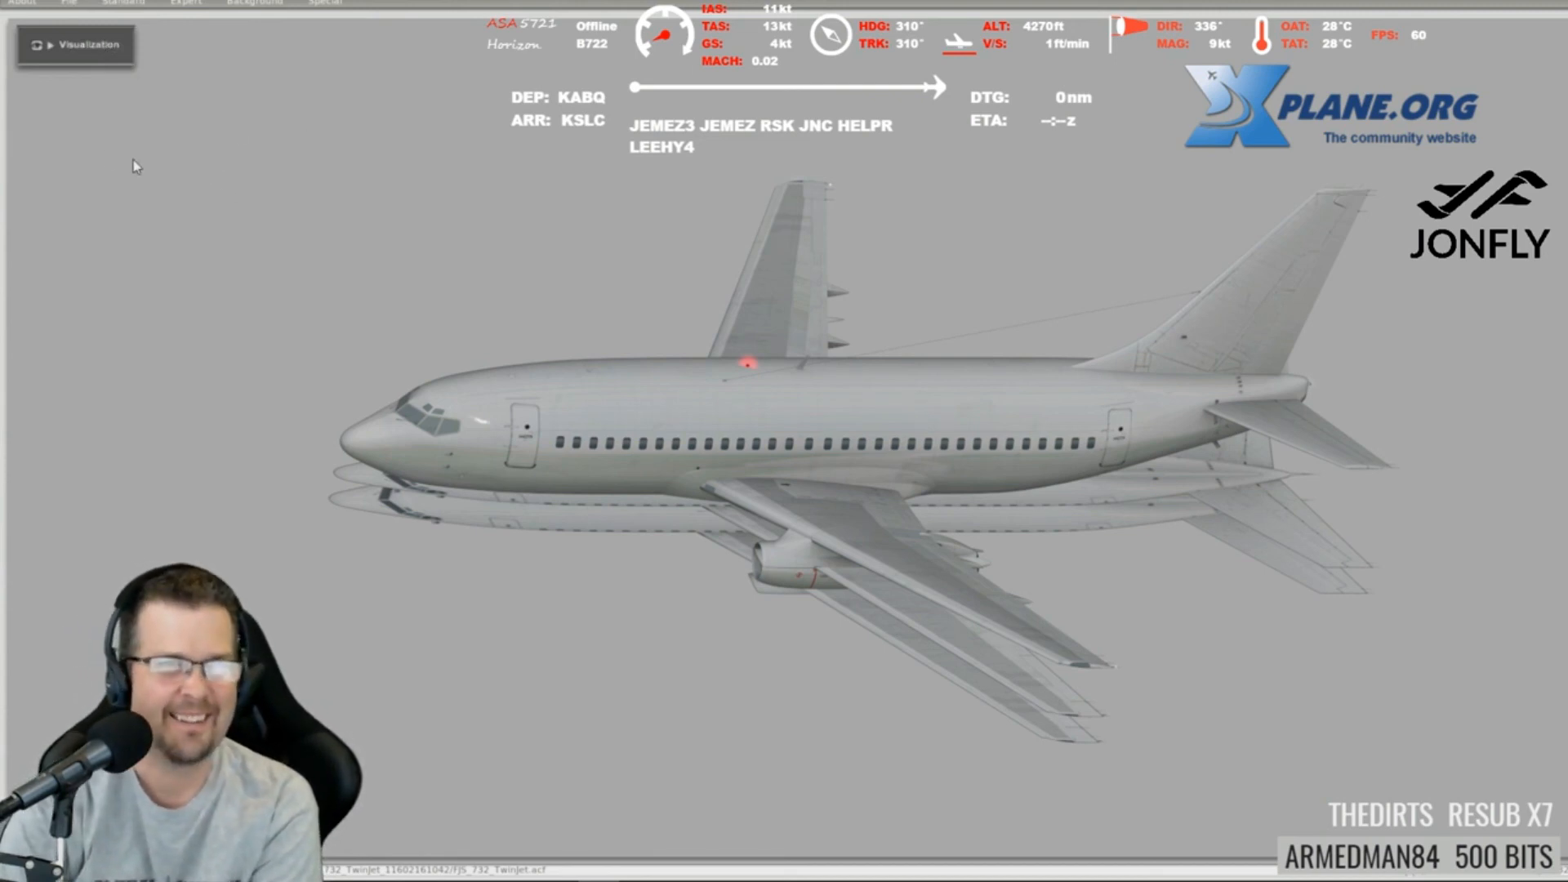
pyautogui.click(68, 2)
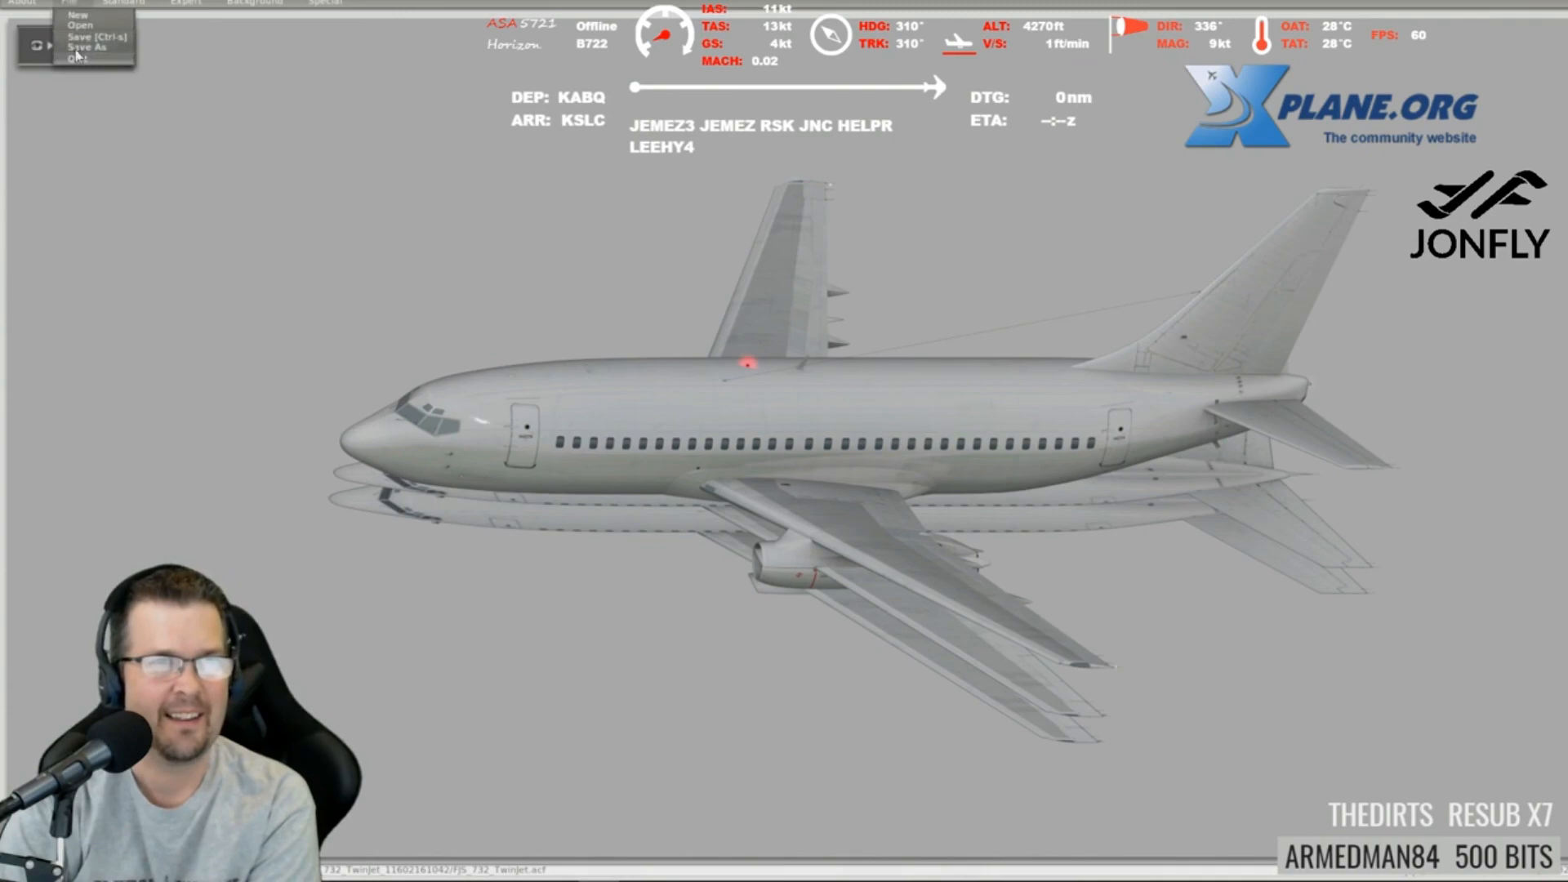